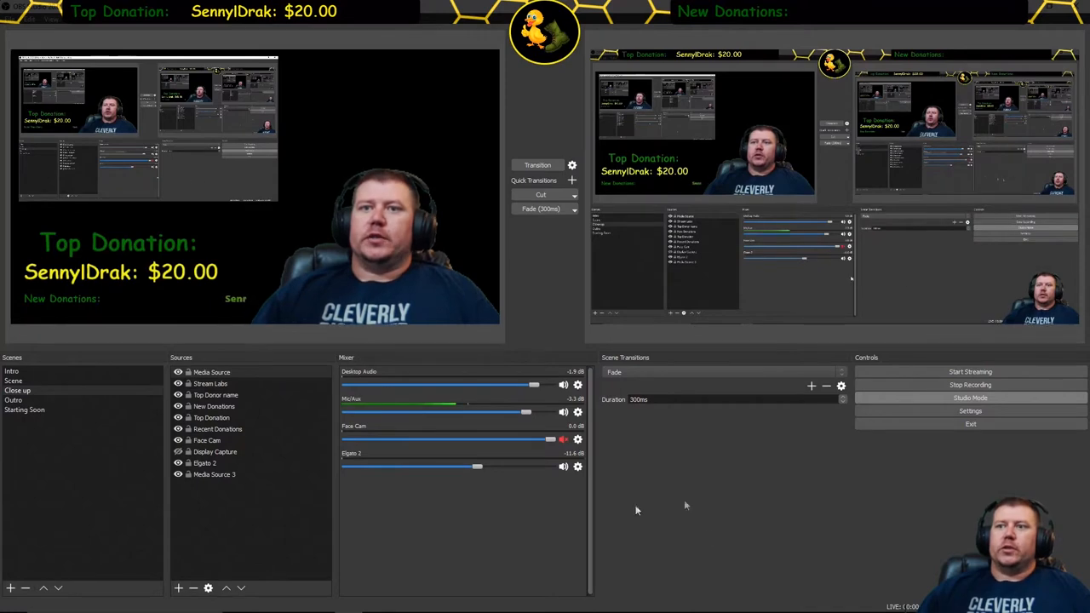
- Open OBS Settings to the Stream page with YouTube / YouTube Gaming and a stream key entered
{"action": "left_click", "coordinate": [969, 410]}
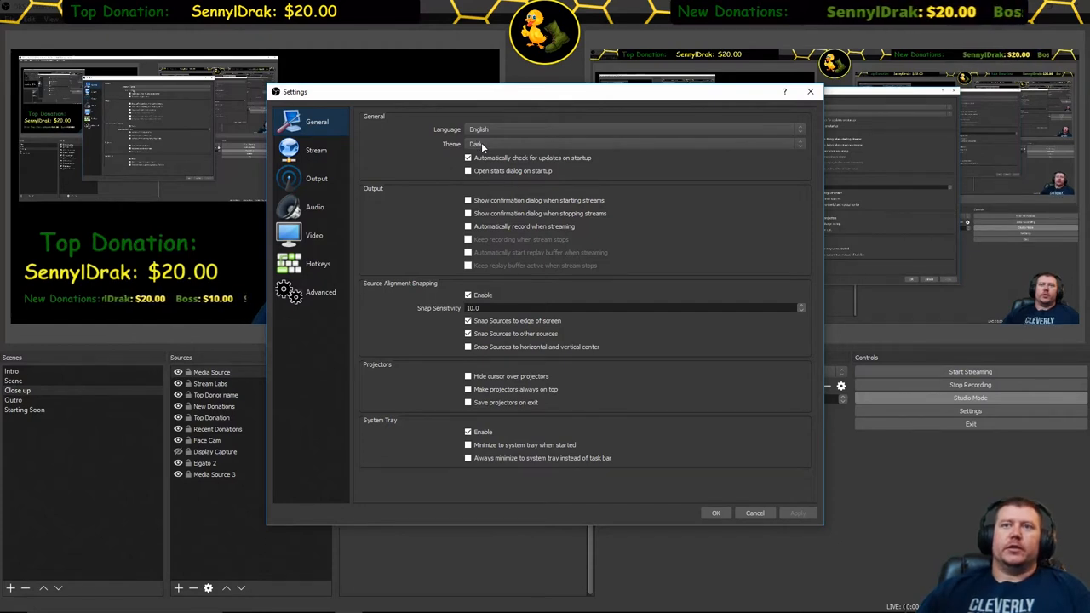
{"action": "mouse_move", "coordinate": [314, 150]}
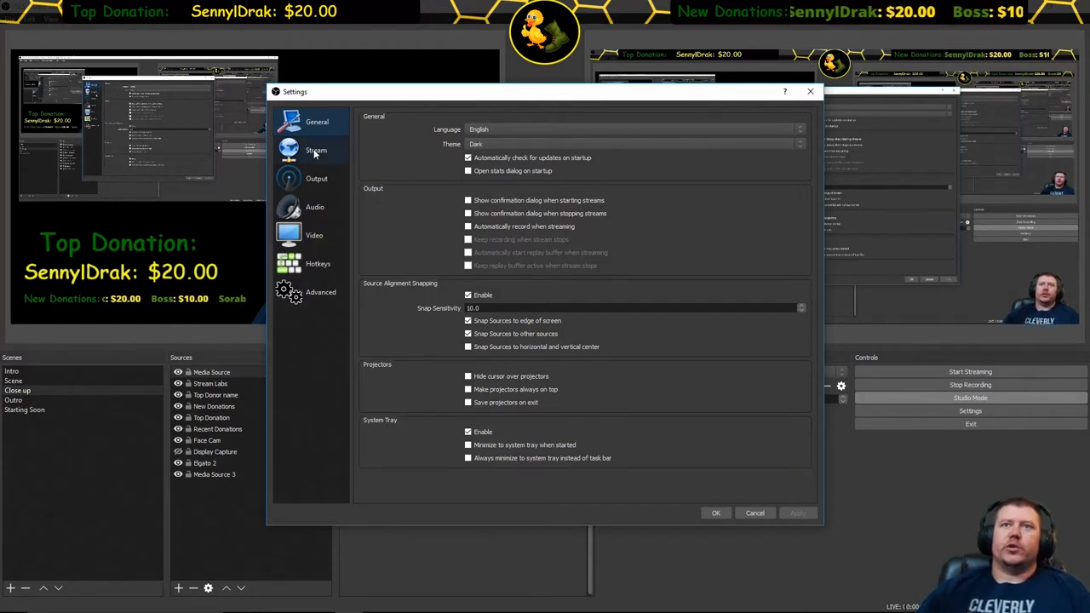
{"action": "left_click", "coordinate": [316, 150]}
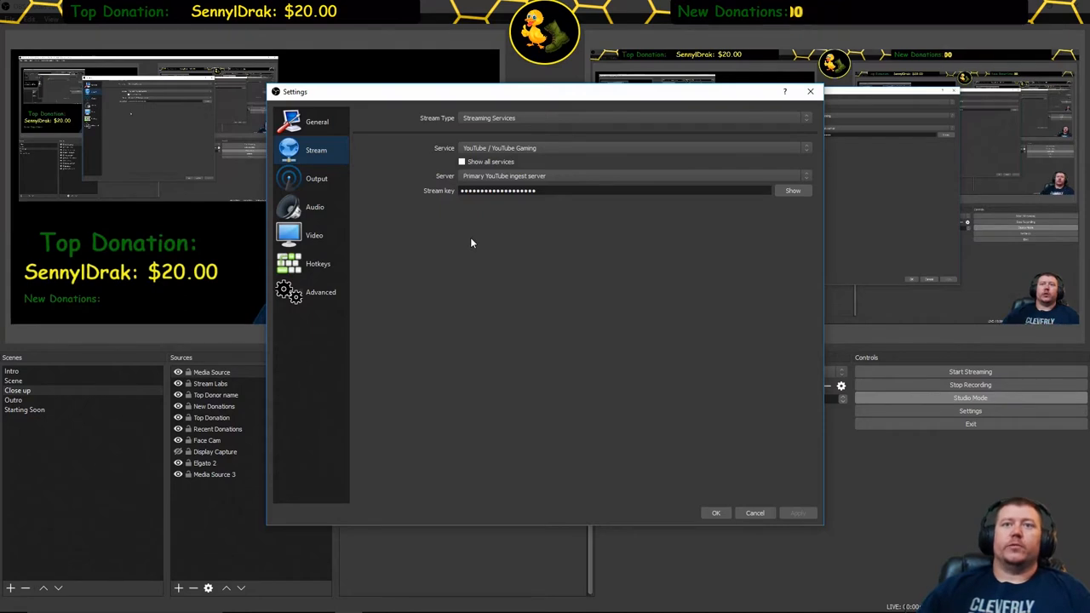
- View the Output page: 10000 video bitrate, NVENC hardware encoder, 160 audio bitrate
{"action": "left_click", "coordinate": [315, 178]}
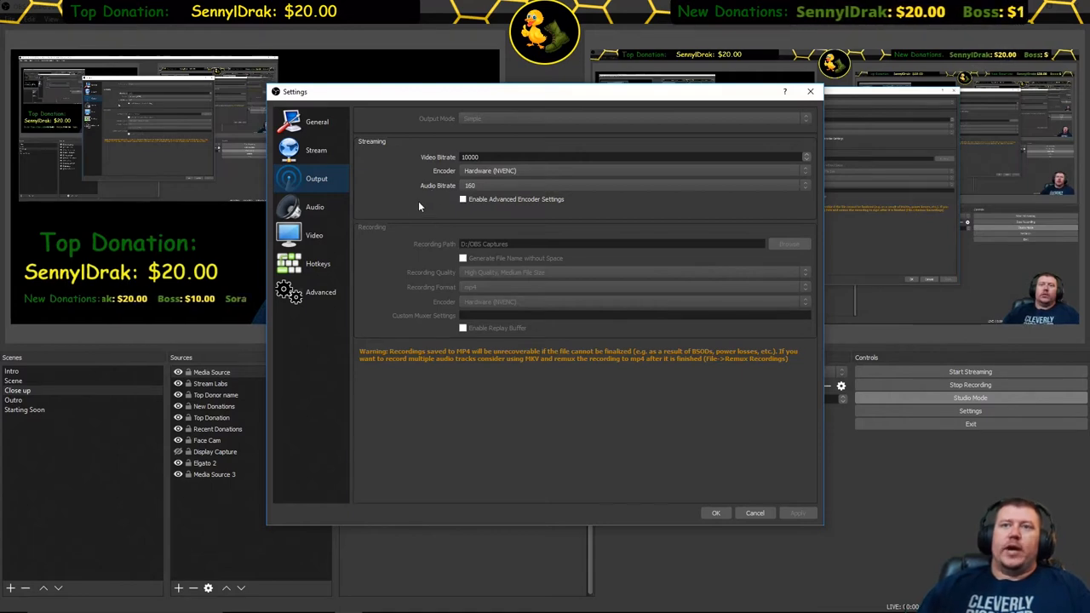
{"action": "mouse_move", "coordinate": [448, 185]}
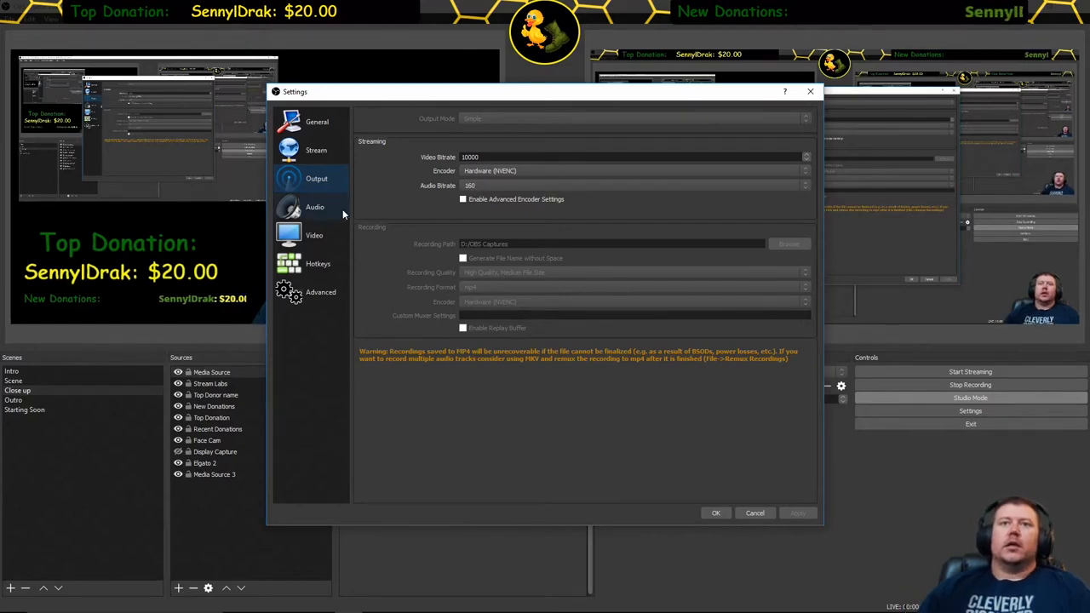
- Open the Audio page and keep the sample rate at 44.1 kHz stereo
{"action": "left_click", "coordinate": [313, 207]}
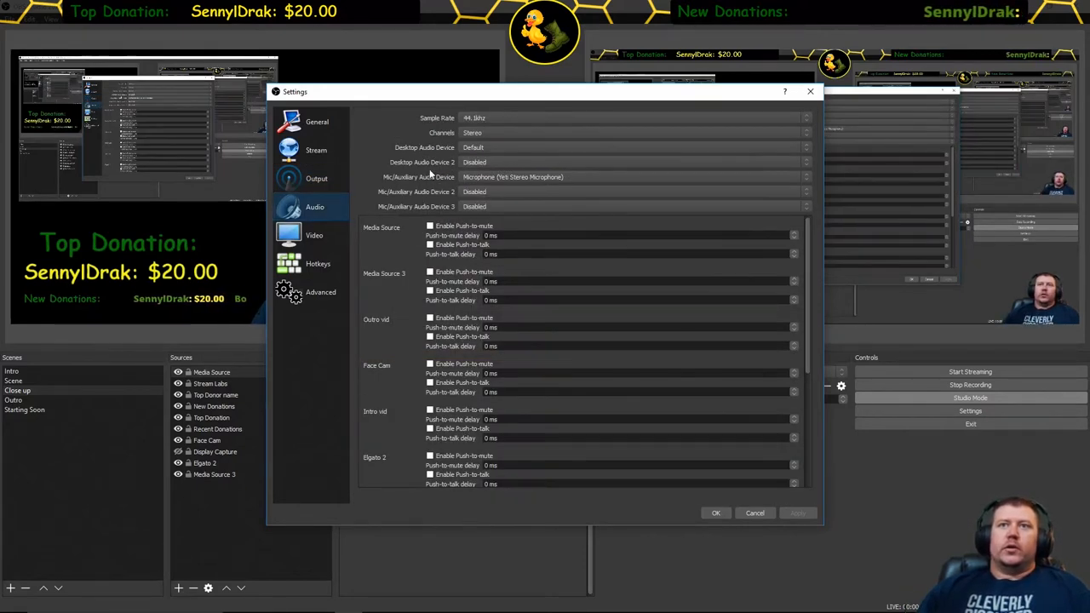
{"action": "mouse_move", "coordinate": [492, 124]}
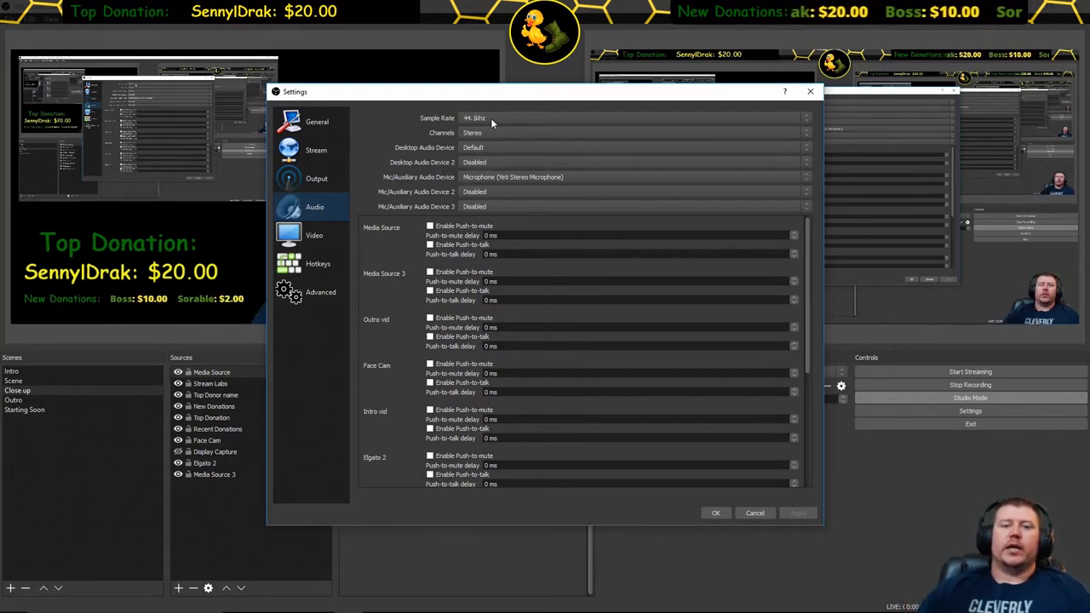
{"action": "left_click", "coordinate": [630, 117]}
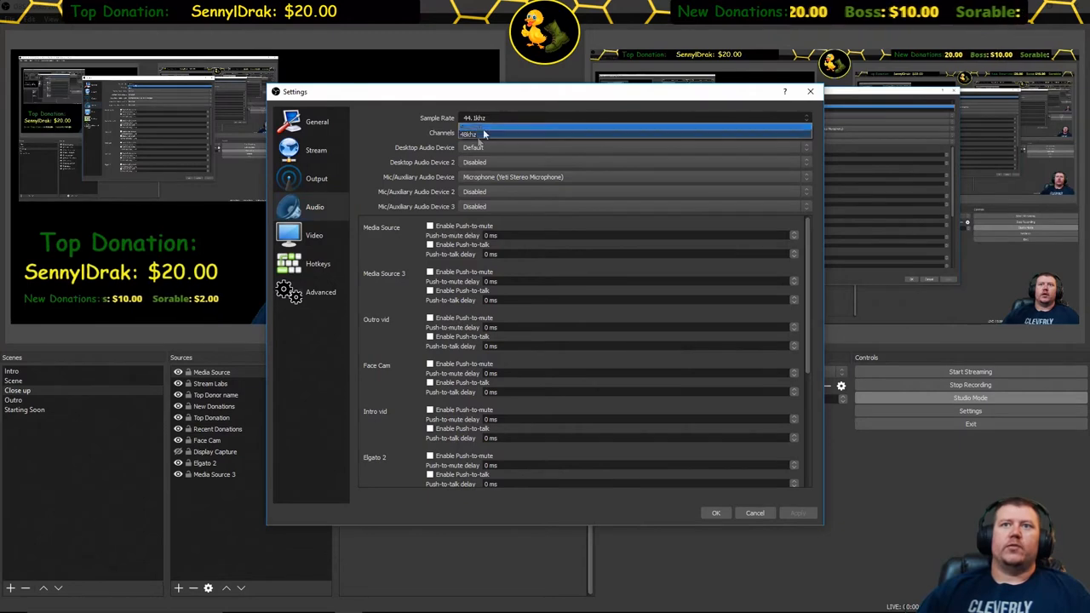
{"action": "left_click", "coordinate": [630, 133]}
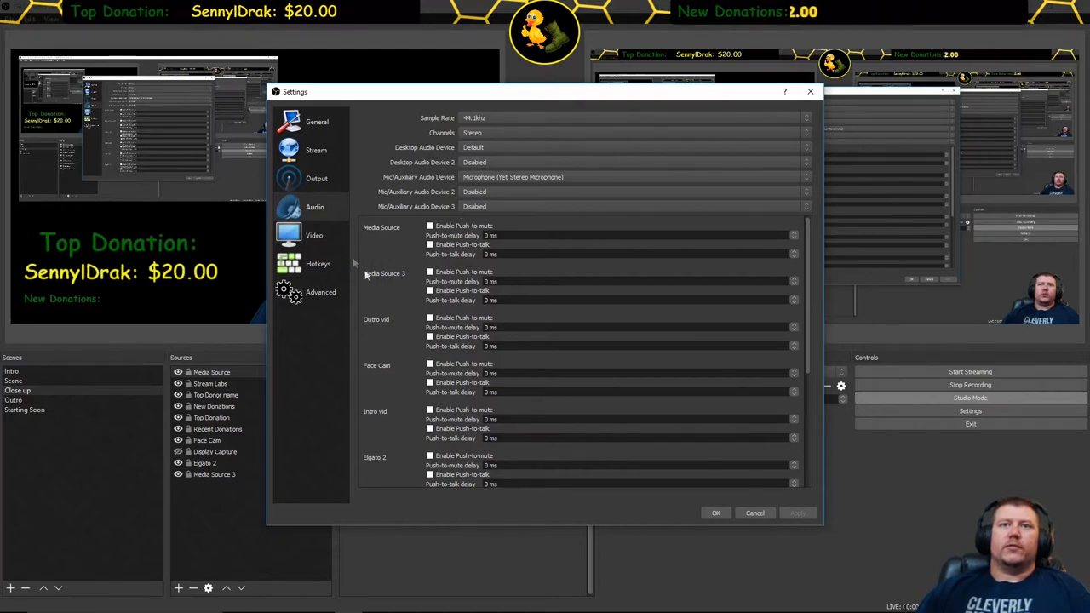
- View the Video page with 1920x1080 base and output resolutions and Lanczos downscale
{"action": "left_click", "coordinate": [314, 235]}
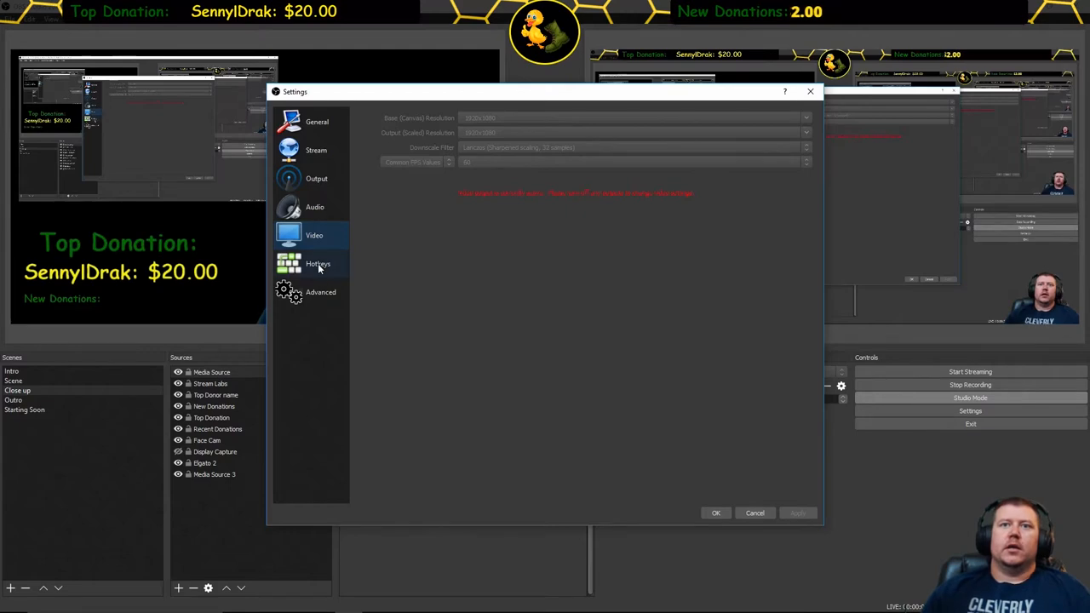
- Glance at Hotkeys, then view Advanced settings with High process priority
{"action": "left_click", "coordinate": [318, 263]}
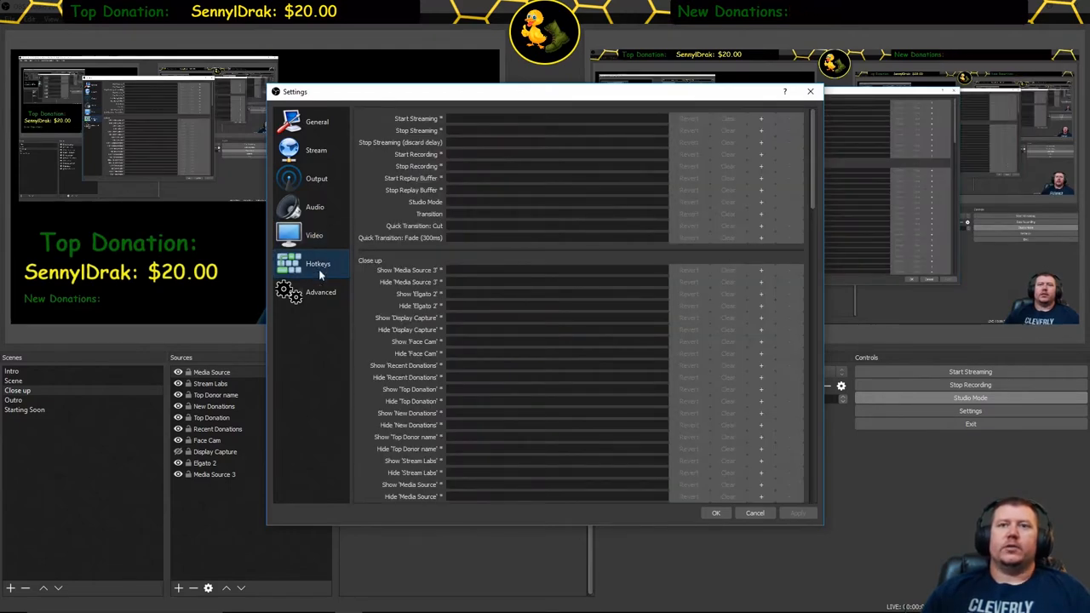
{"action": "left_click", "coordinate": [320, 292]}
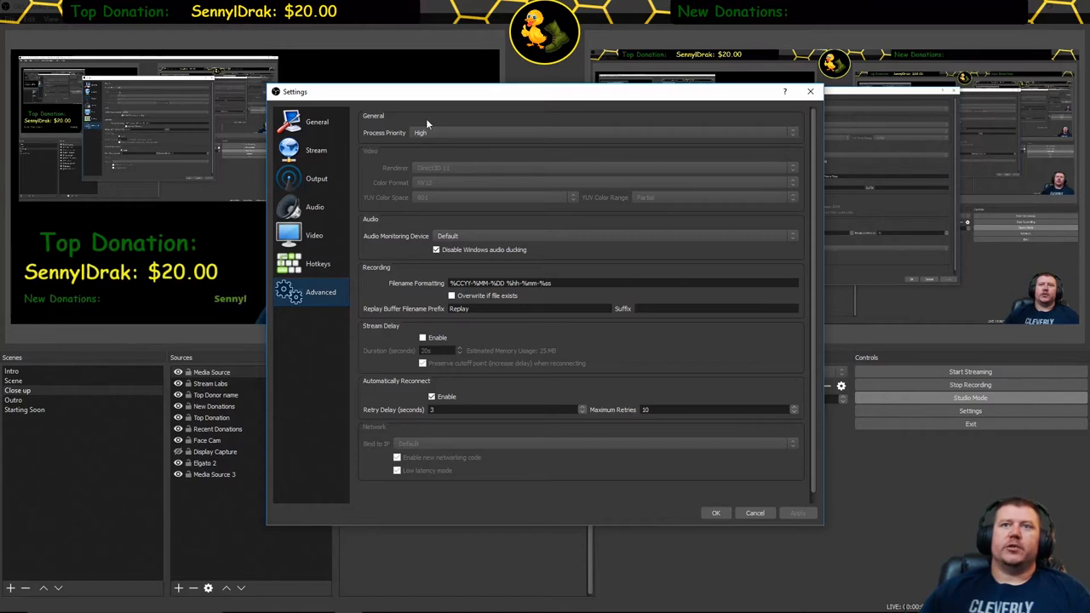
{"action": "mouse_move", "coordinate": [404, 114]}
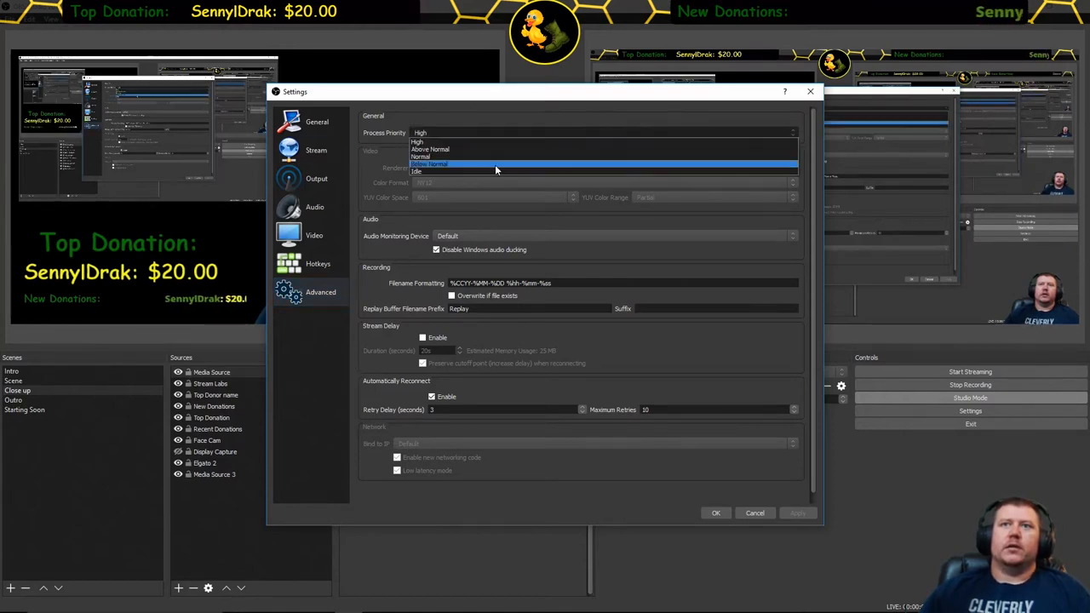
{"action": "mouse_move", "coordinate": [465, 150]}
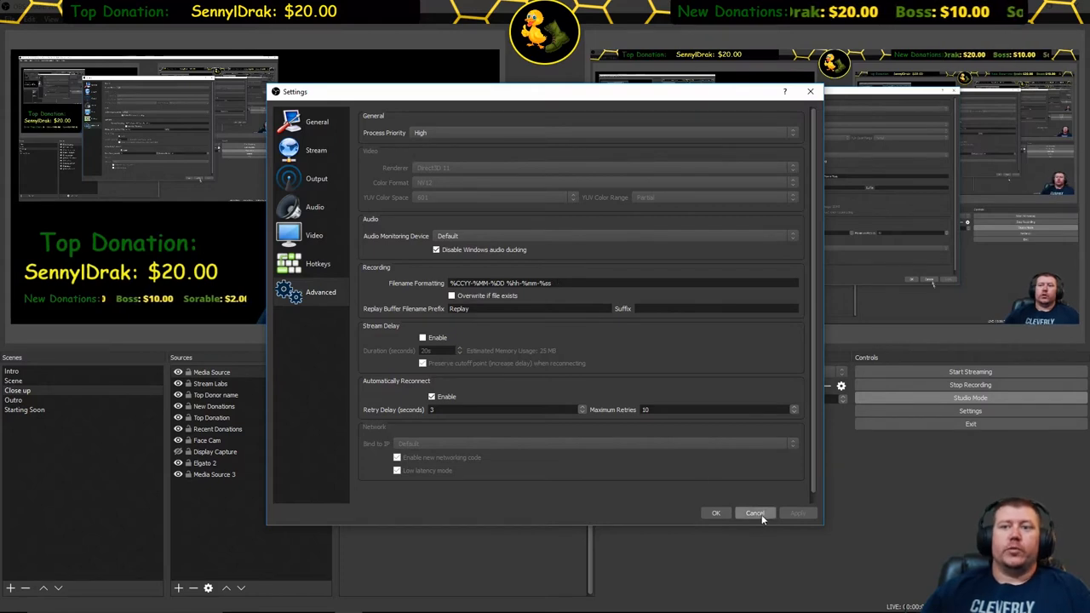
- Cancel Settings and preview the Starting Soon, Intro, Close up, then Scene scenes
{"action": "left_click", "coordinate": [755, 513]}
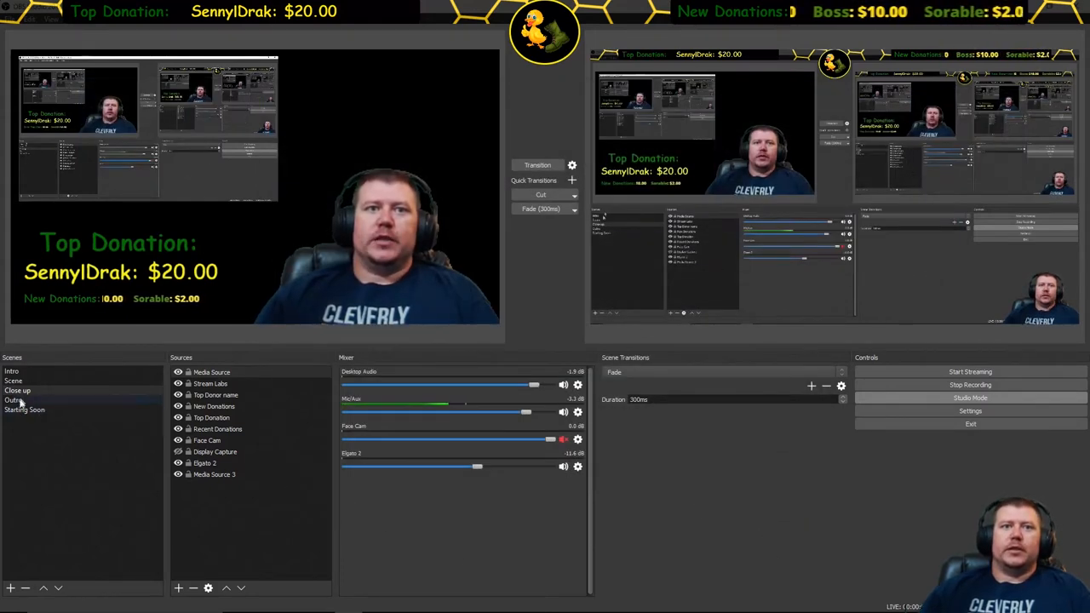
{"action": "left_click", "coordinate": [26, 411]}
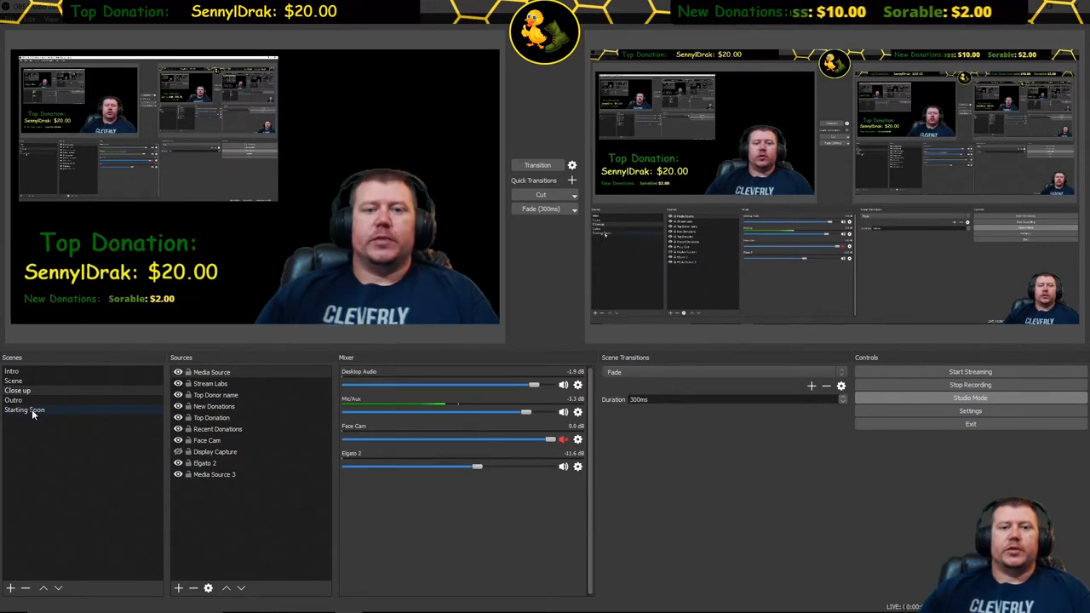
{"action": "left_click", "coordinate": [24, 410]}
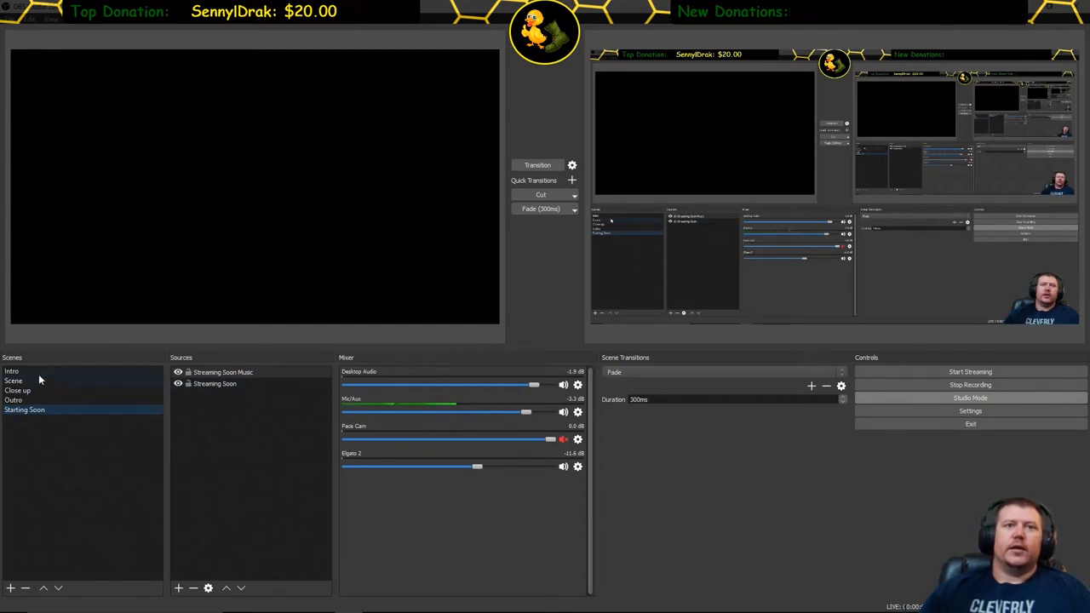
{"action": "left_click", "coordinate": [17, 371]}
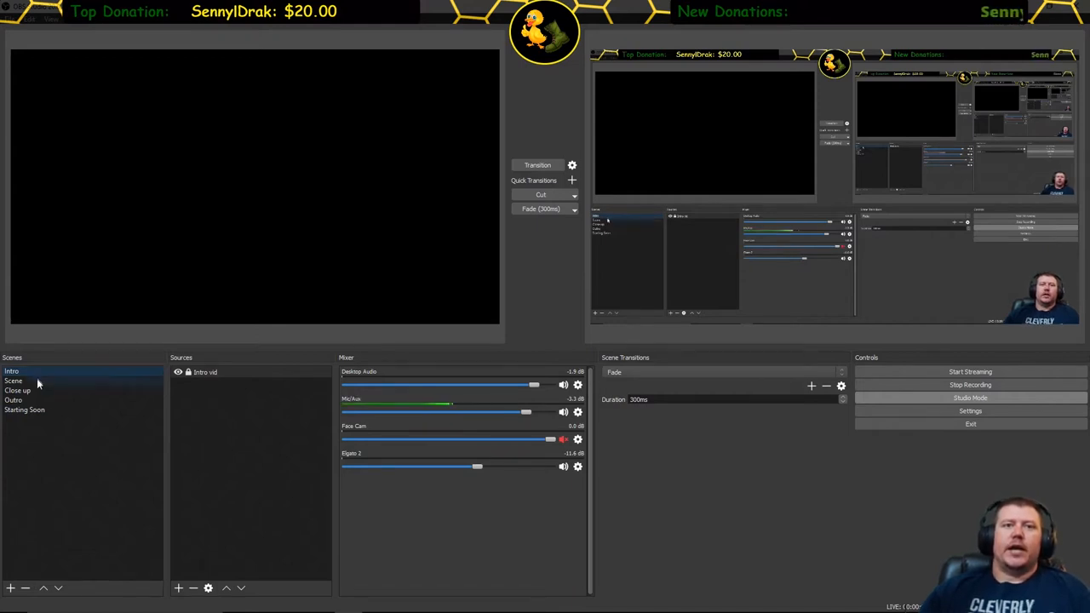
{"action": "left_click", "coordinate": [18, 391]}
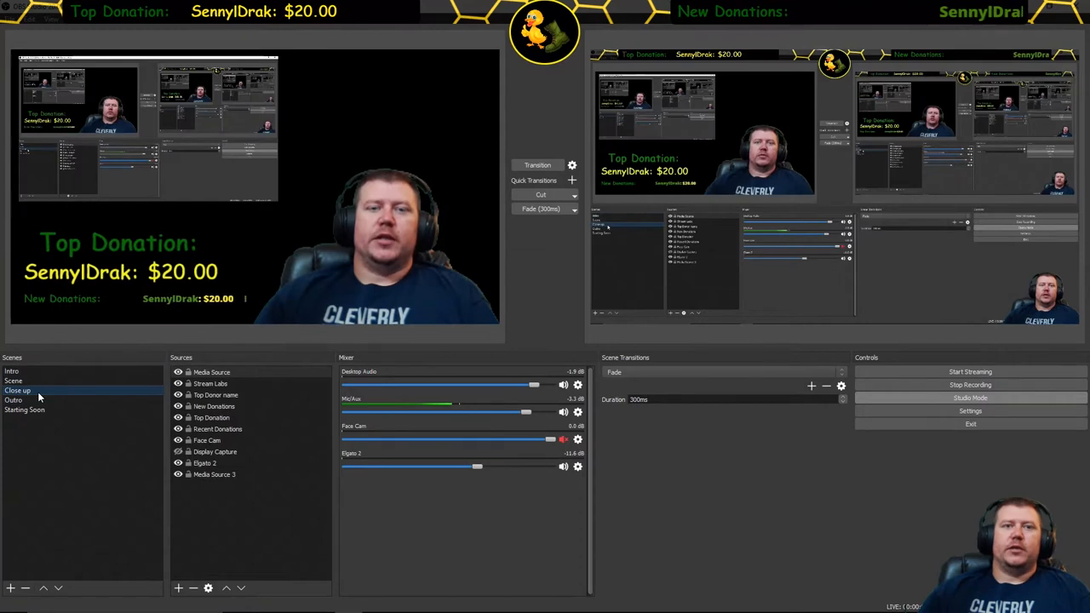
{"action": "left_click", "coordinate": [15, 398]}
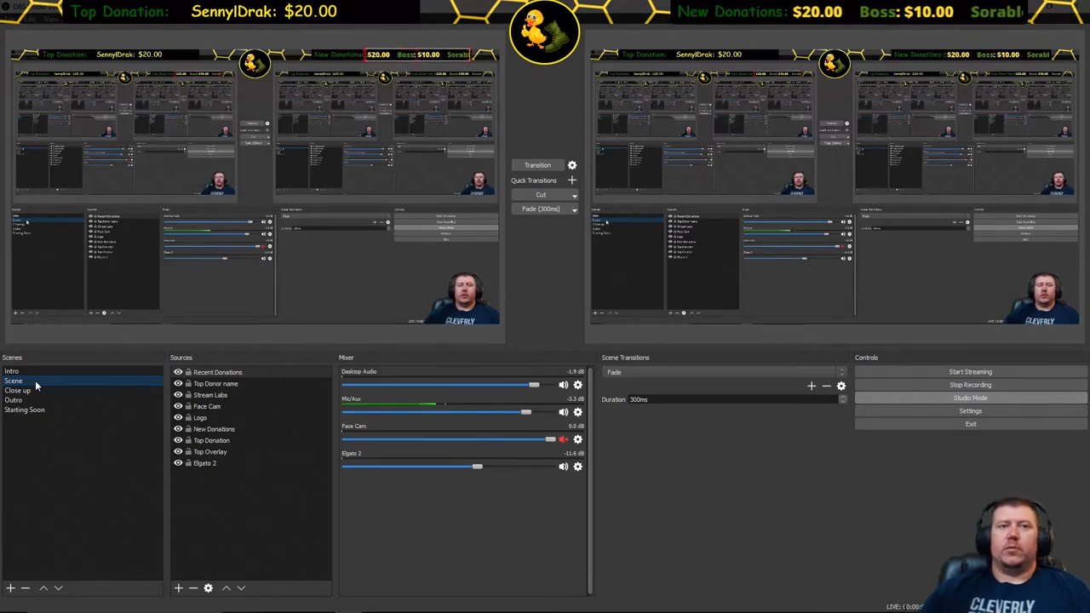
{"action": "left_click", "coordinate": [19, 391]}
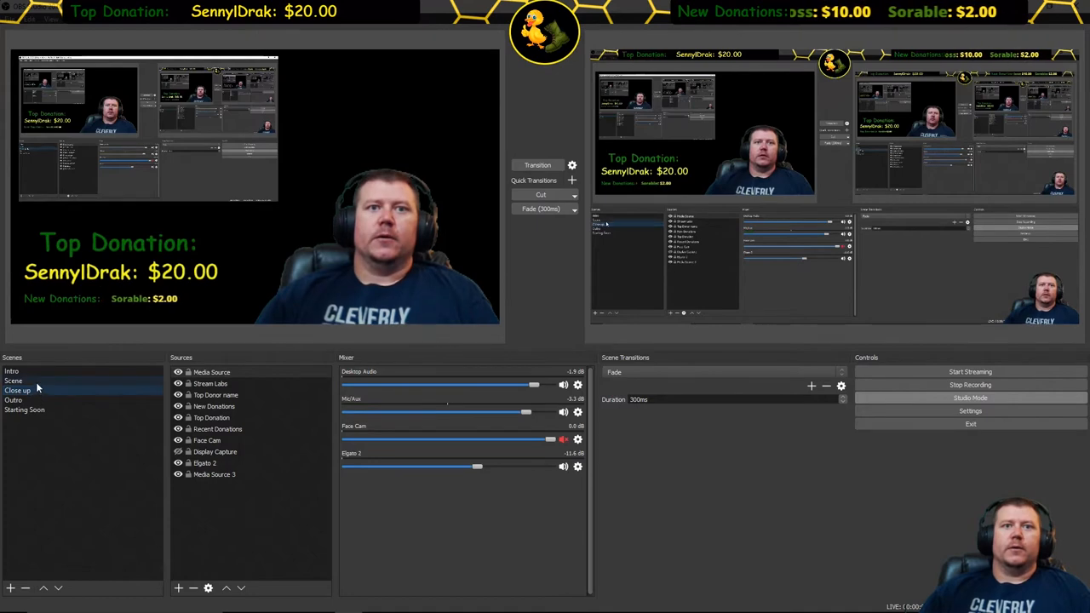
{"action": "left_click", "coordinate": [16, 394]}
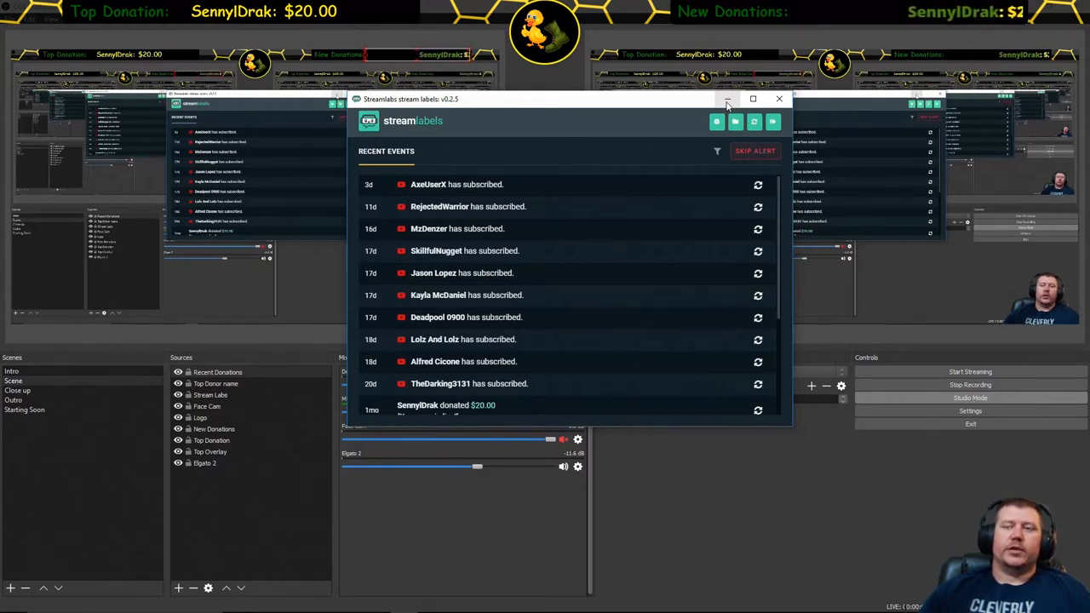
- Minimize the Streamlabs Stream Labels window, returning to OBS's Scene with donation labels
{"action": "left_click", "coordinate": [779, 98]}
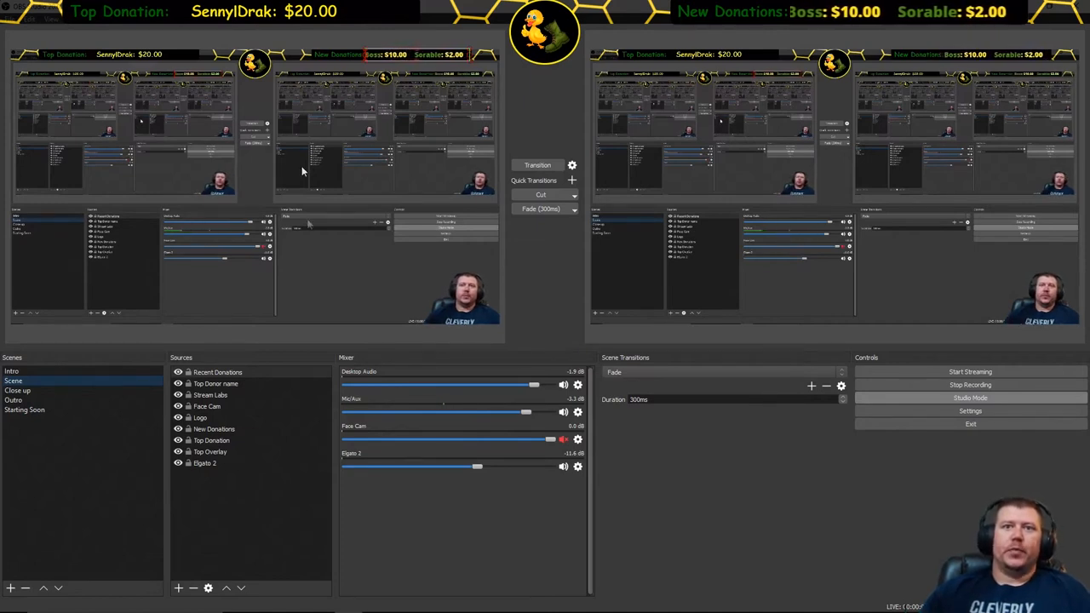
{"action": "left_click", "coordinate": [200, 418]}
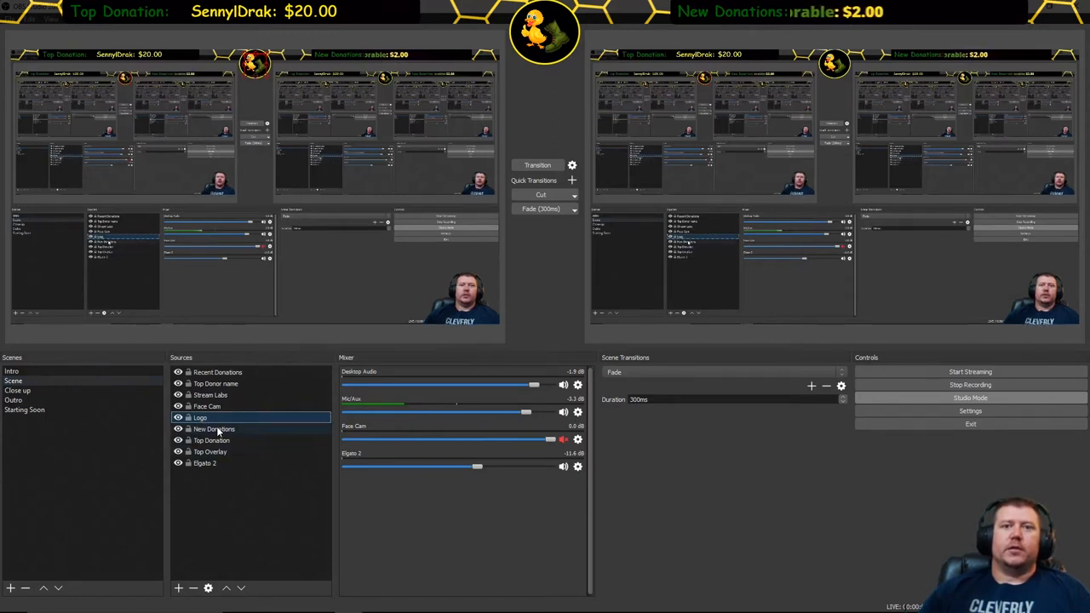
{"action": "left_click", "coordinate": [213, 428]}
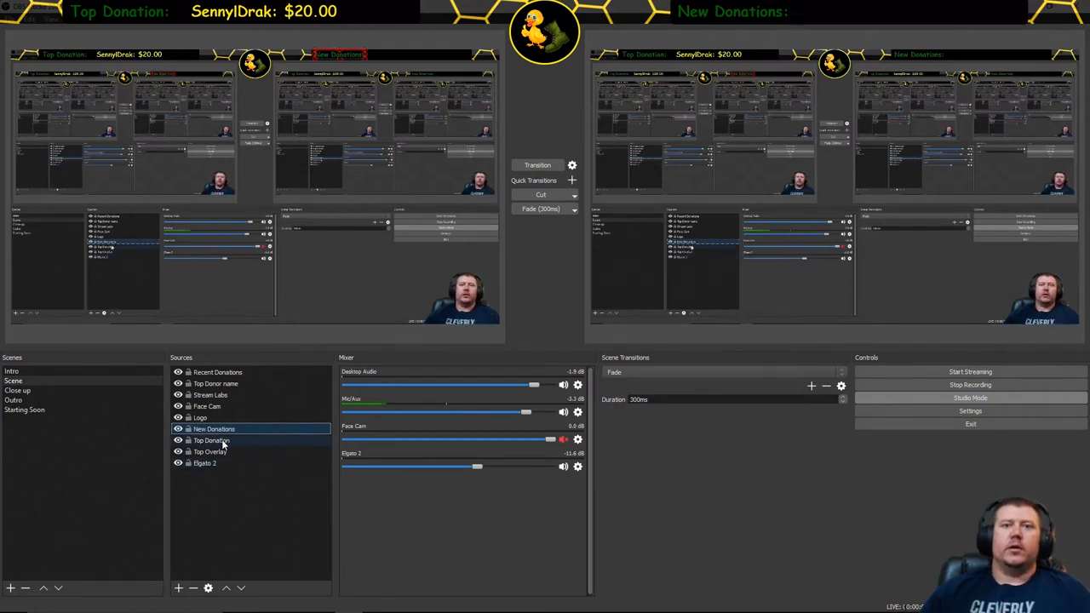
{"action": "left_click", "coordinate": [211, 440]}
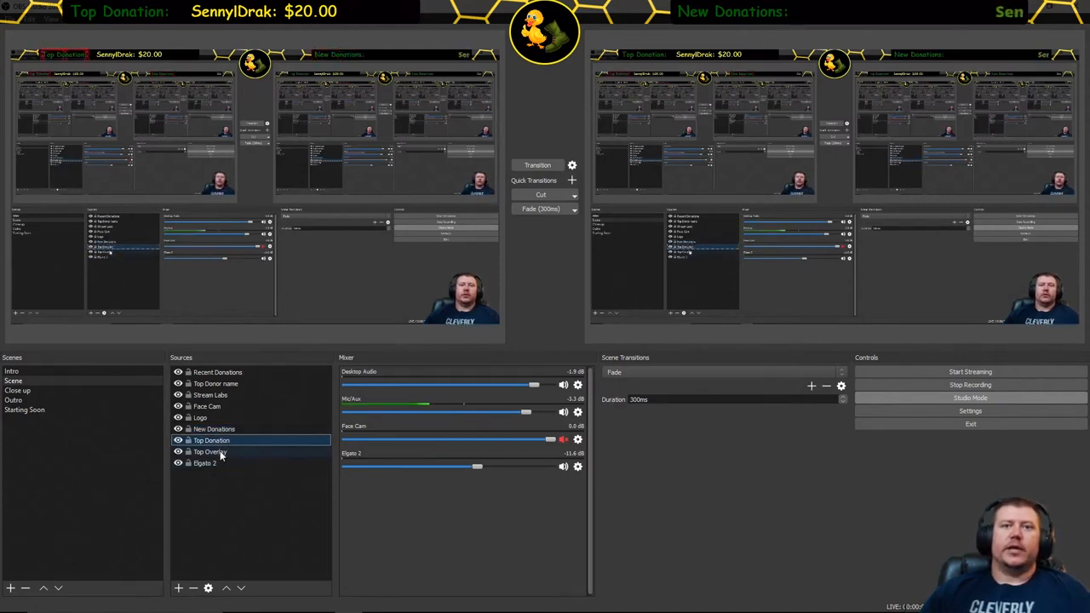
{"action": "left_click", "coordinate": [210, 452]}
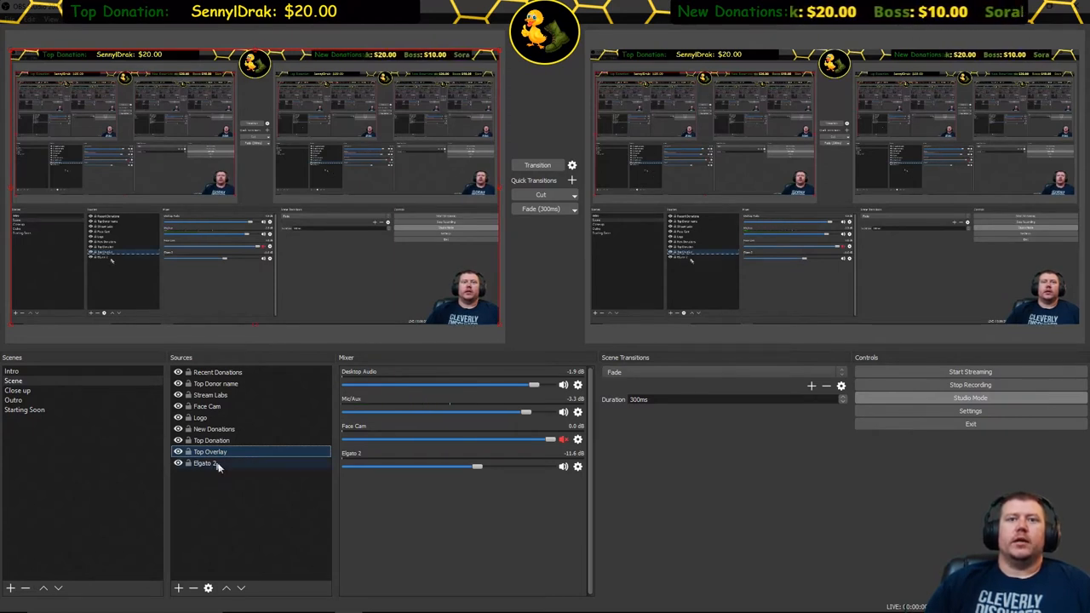
{"action": "left_click", "coordinate": [204, 462]}
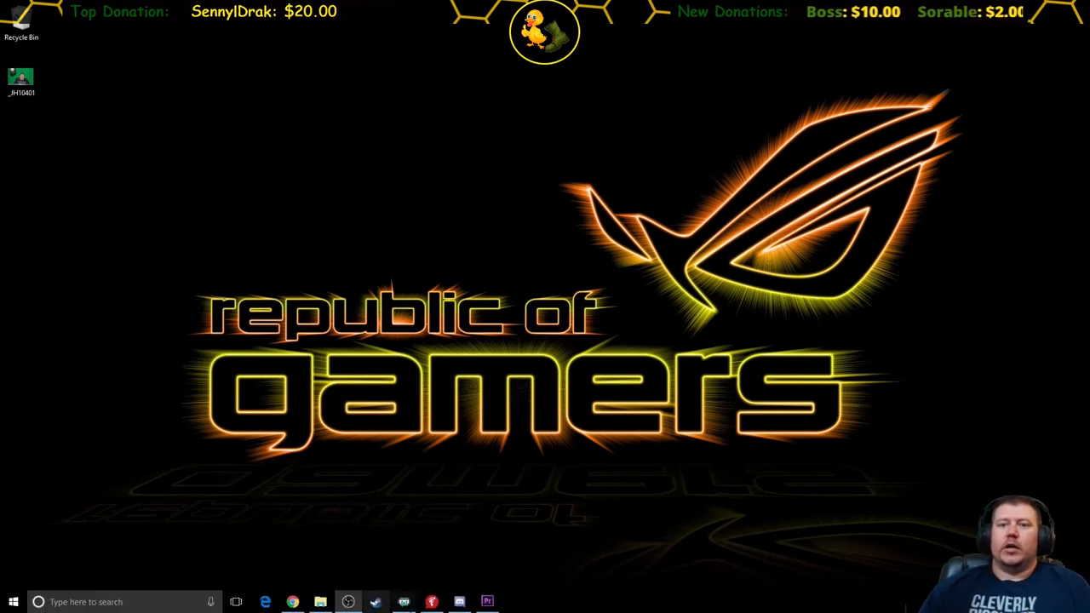
- Bring up FussBot on its Authentication settings with bot and streamer logins authenticated
{"action": "left_click", "coordinate": [427, 601]}
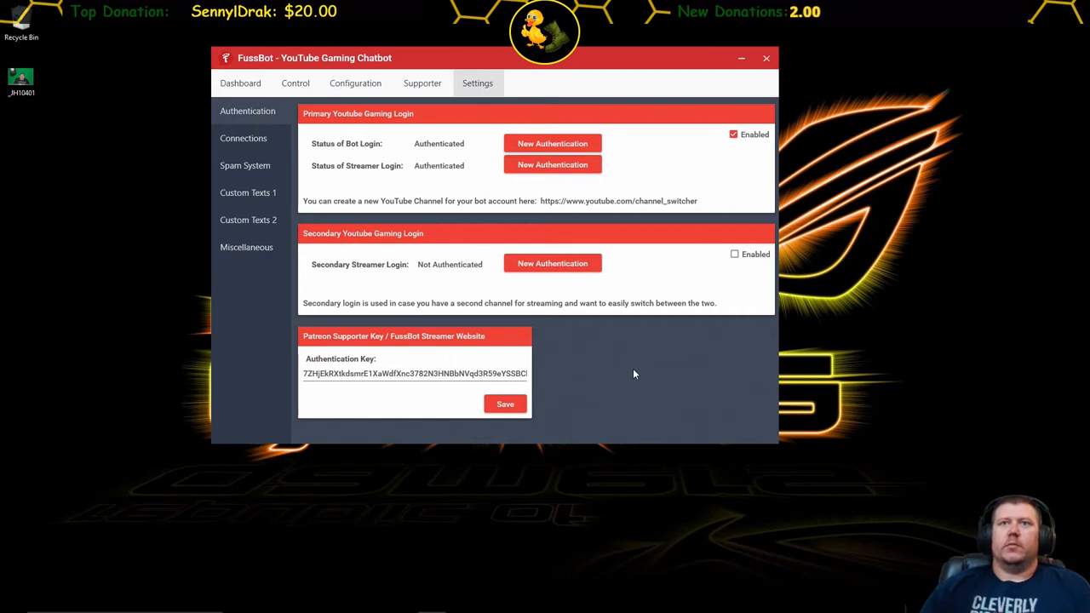
{"action": "mouse_move", "coordinate": [360, 313]}
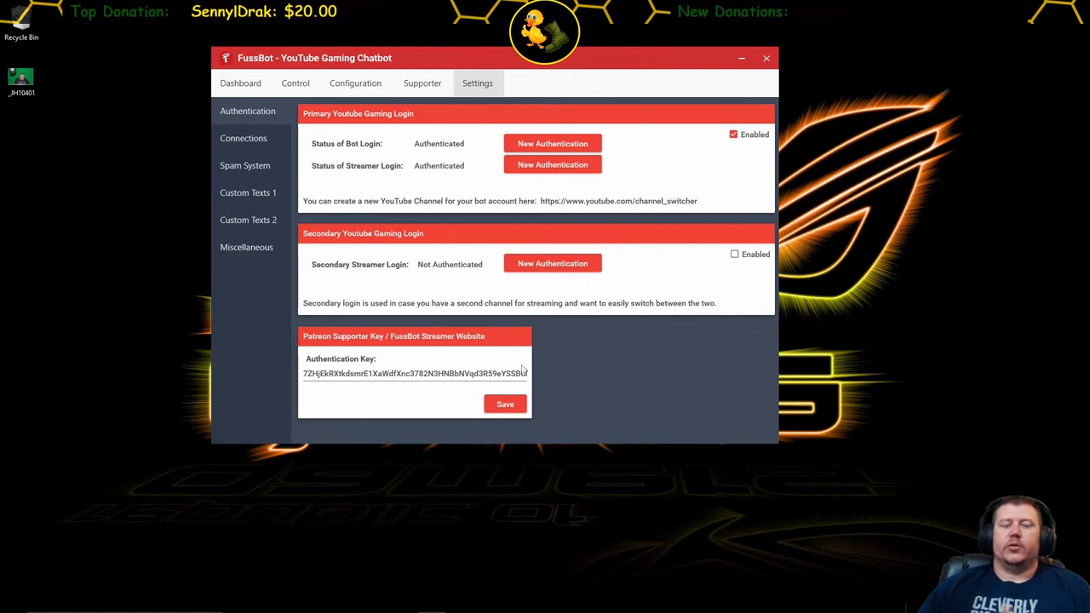
{"action": "mouse_move", "coordinate": [598, 224]}
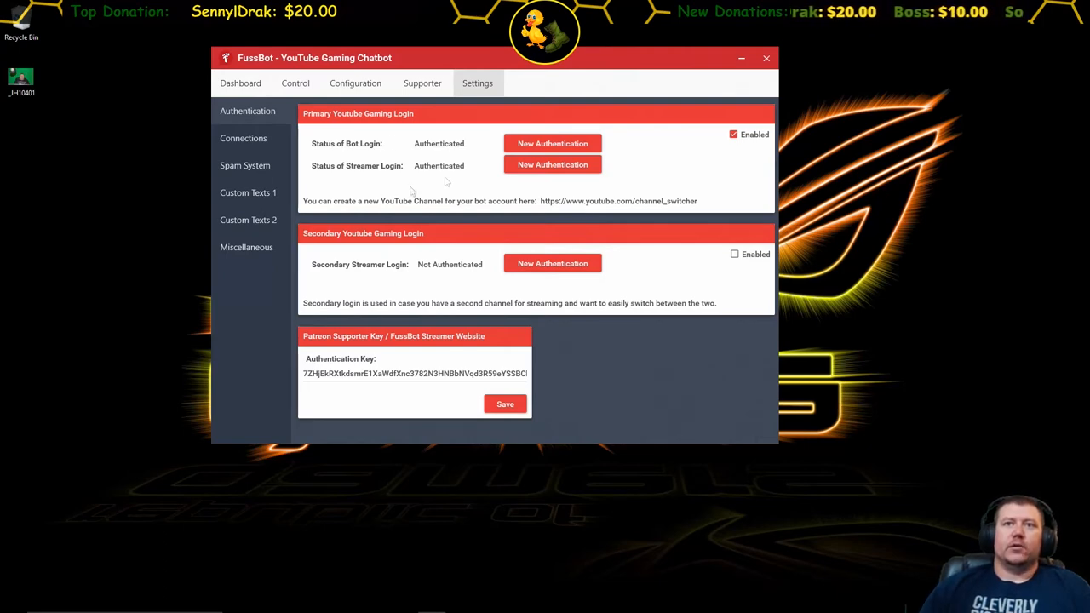
{"action": "mouse_move", "coordinate": [488, 221]}
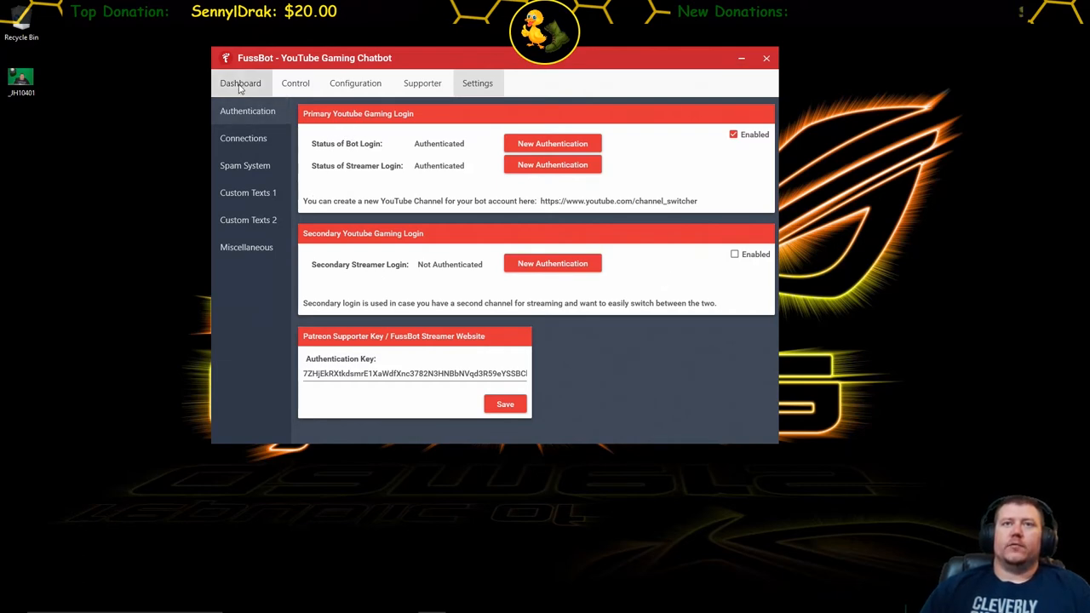
- Browse FussBot's Dashboard, Control and Viewers pages, ending on the Auction page
{"action": "left_click", "coordinate": [240, 83]}
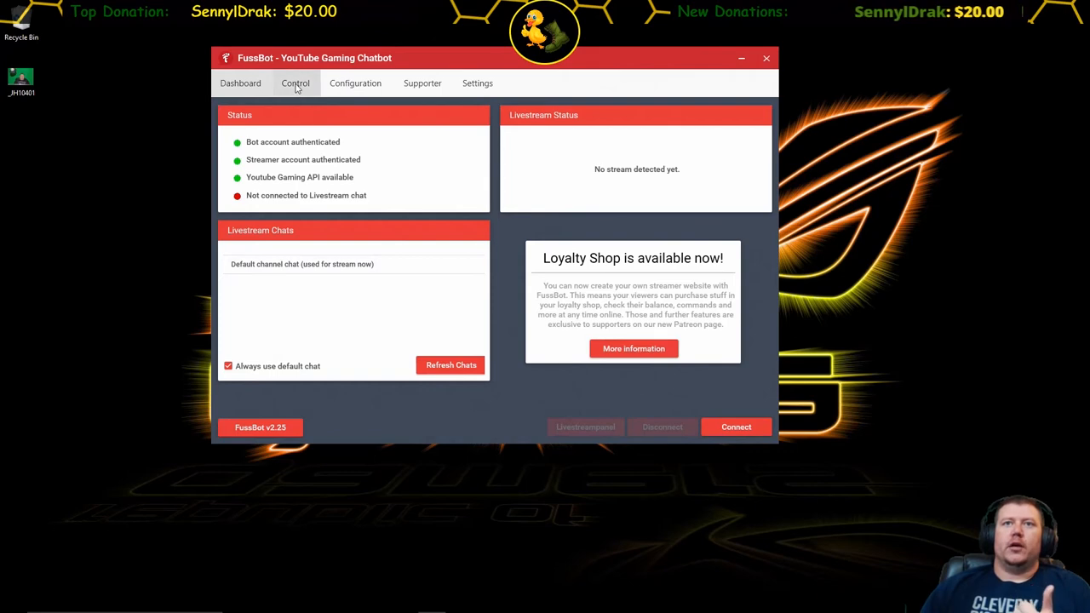
{"action": "left_click", "coordinate": [295, 83]}
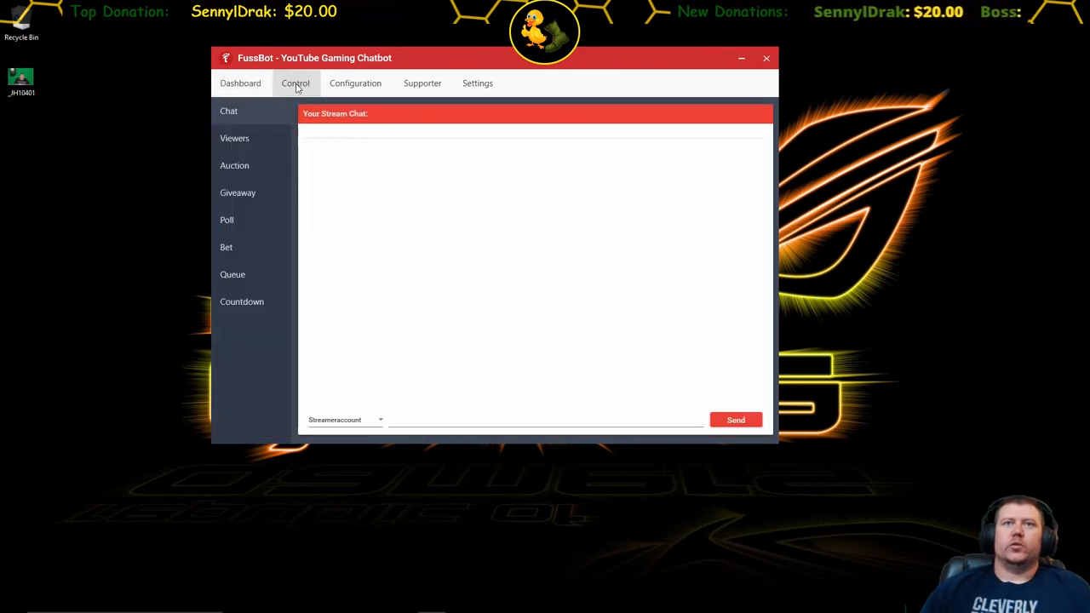
{"action": "left_click", "coordinate": [234, 138]}
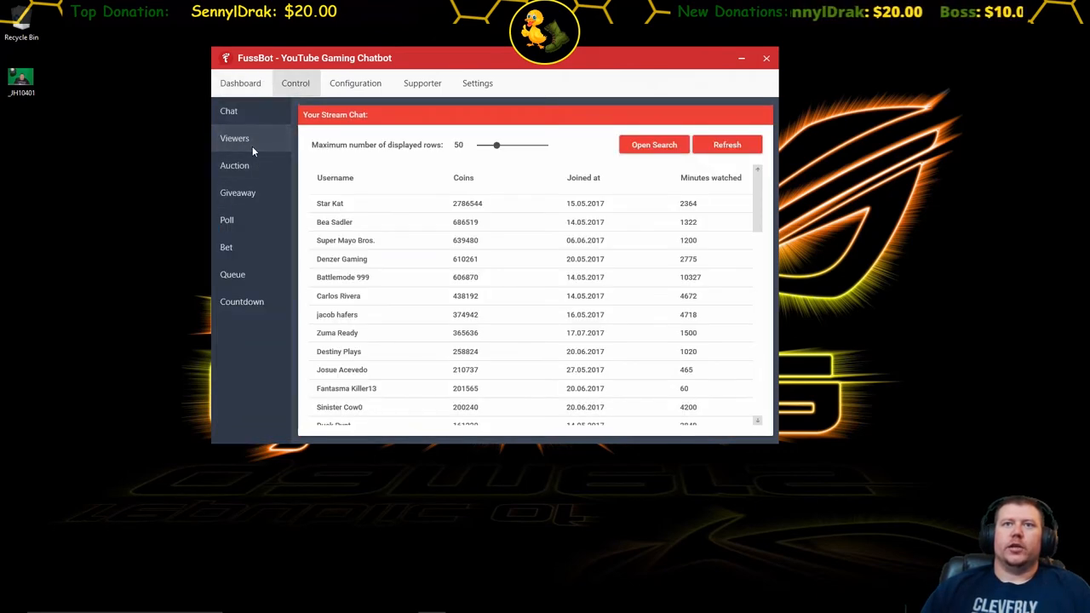
{"action": "mouse_move", "coordinate": [510, 210]}
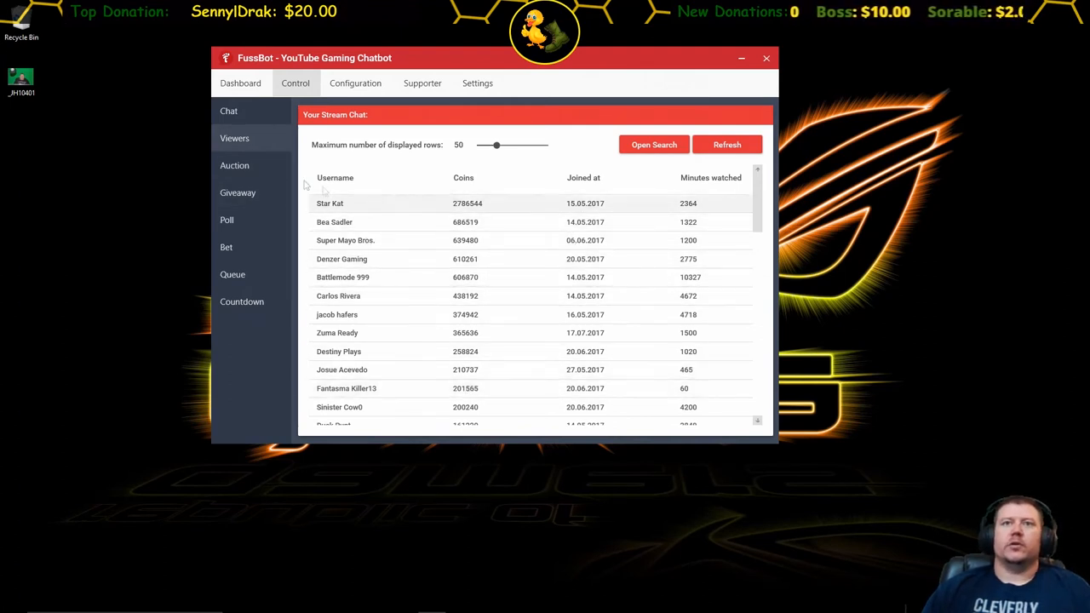
{"action": "left_click", "coordinate": [234, 165]}
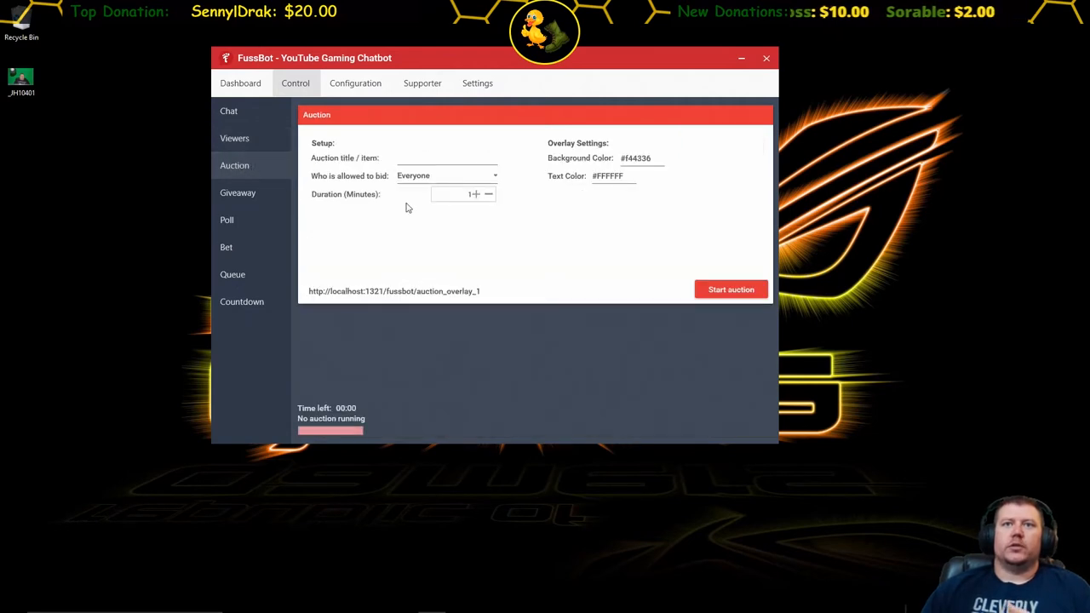
- Step through the Raffle, Poll and Bet setups to the enabled Queue page
{"action": "left_click", "coordinate": [237, 192]}
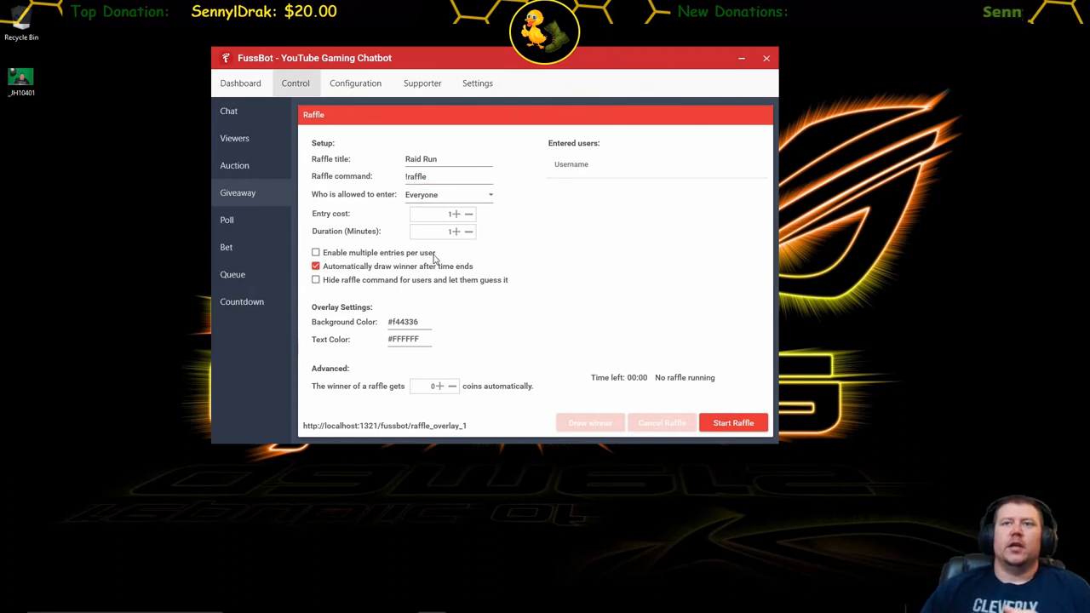
{"action": "mouse_move", "coordinate": [505, 363]}
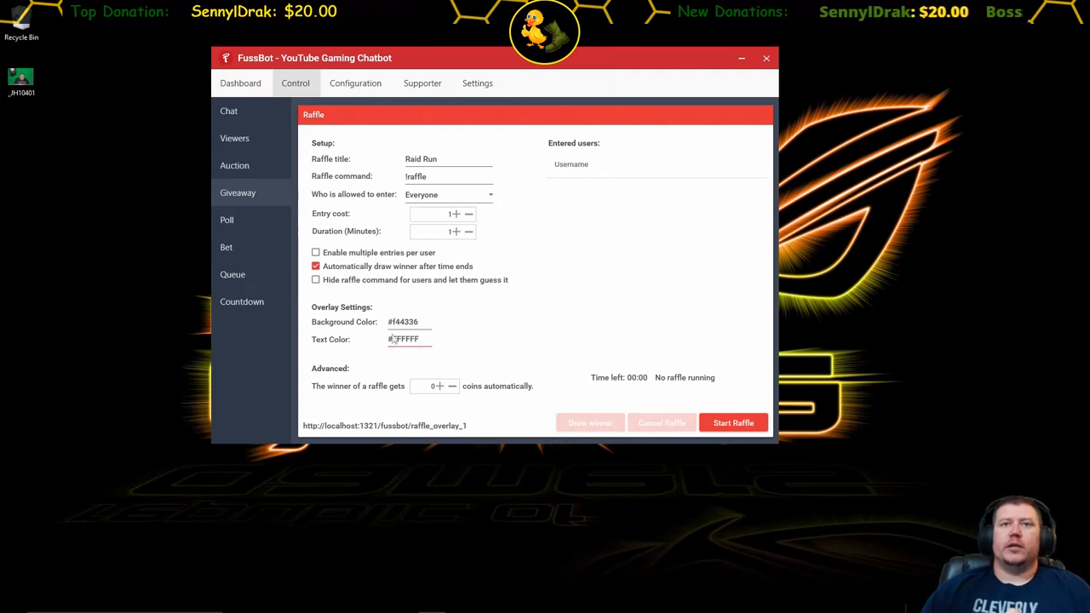
{"action": "left_click", "coordinate": [227, 220]}
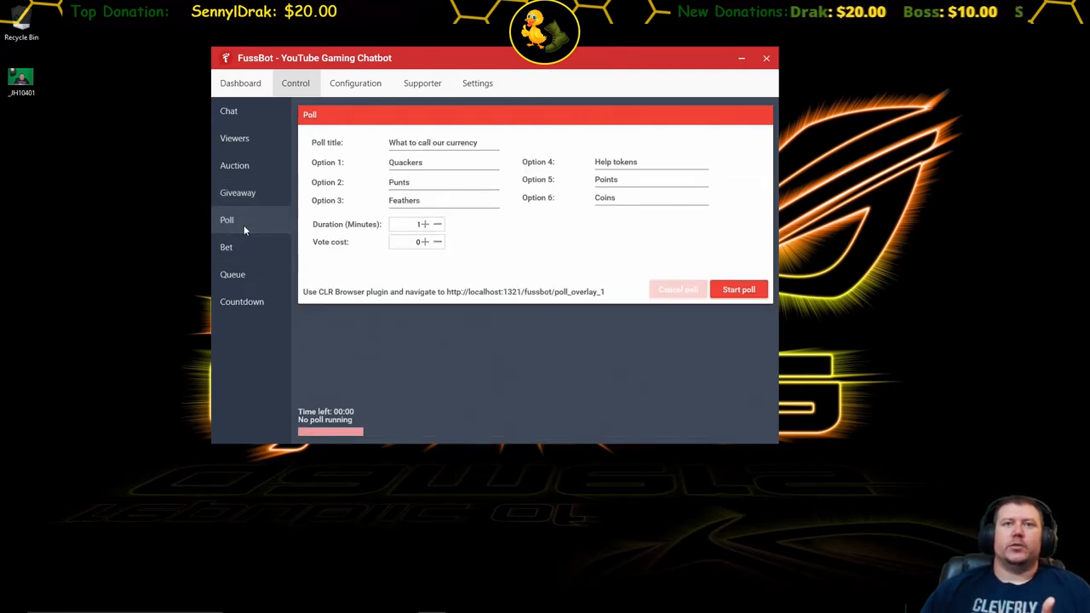
{"action": "left_click", "coordinate": [225, 247]}
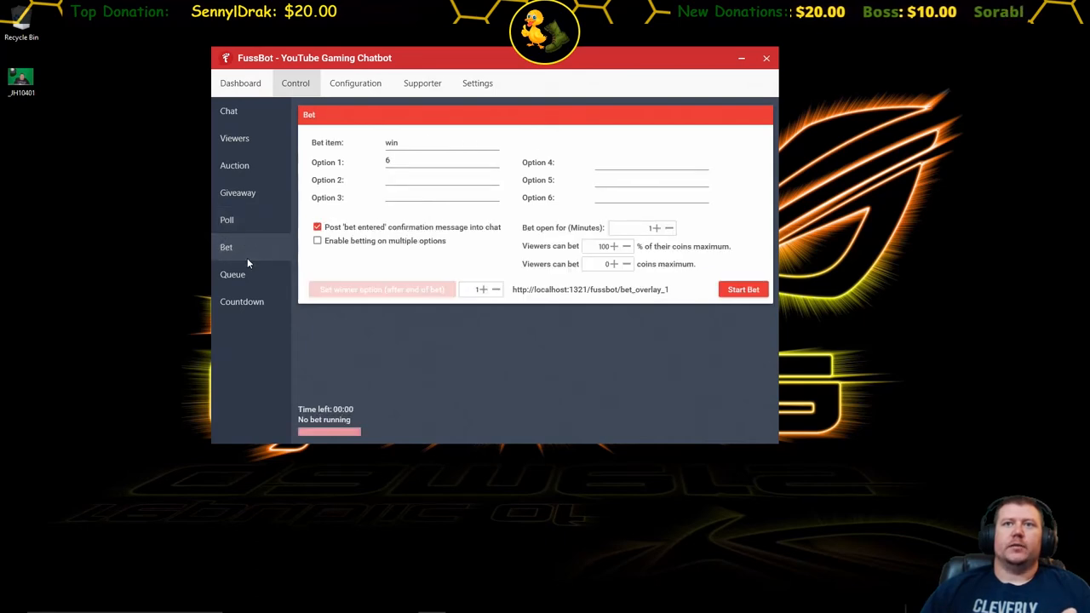
{"action": "left_click", "coordinate": [232, 274]}
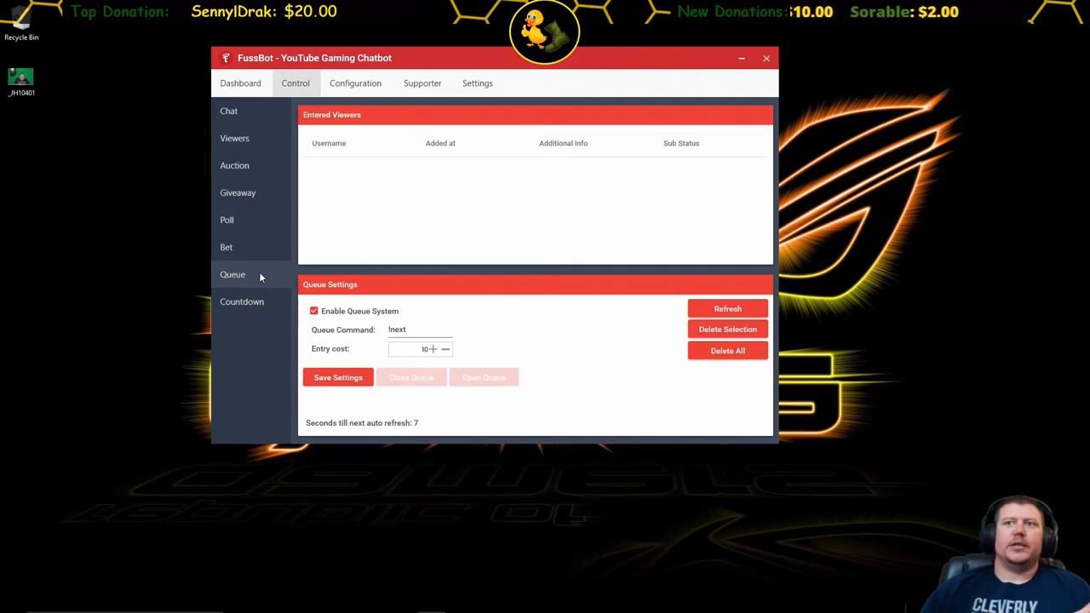
{"action": "mouse_move", "coordinate": [477, 216]}
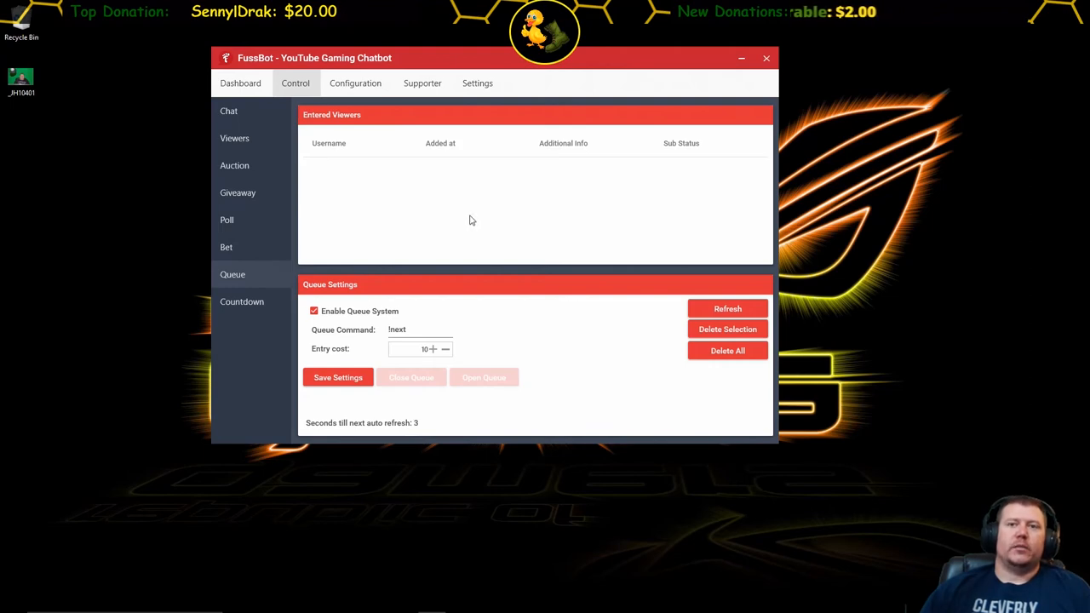
{"action": "mouse_move", "coordinate": [378, 162]}
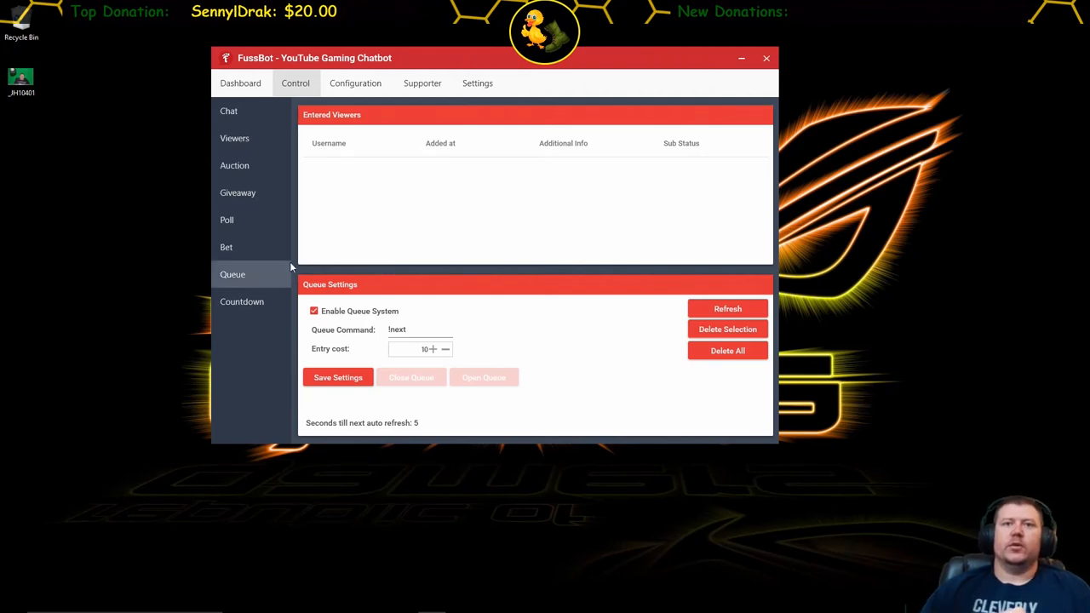
- View the Coins configuration, then show the Supporter Info page listing Patreon-only features
{"action": "left_click", "coordinate": [356, 83]}
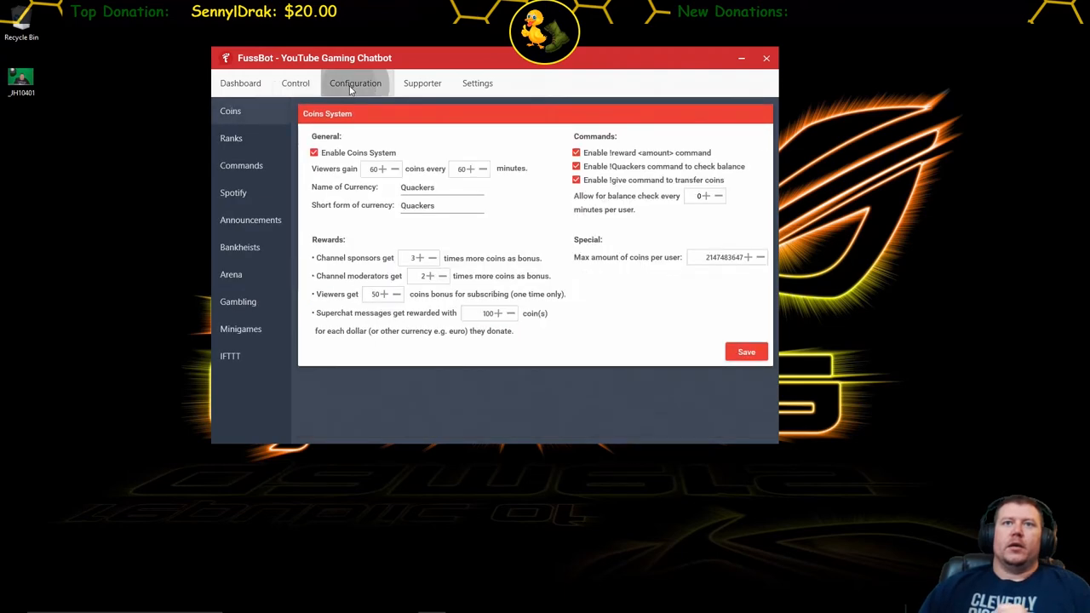
{"action": "mouse_move", "coordinate": [536, 300]}
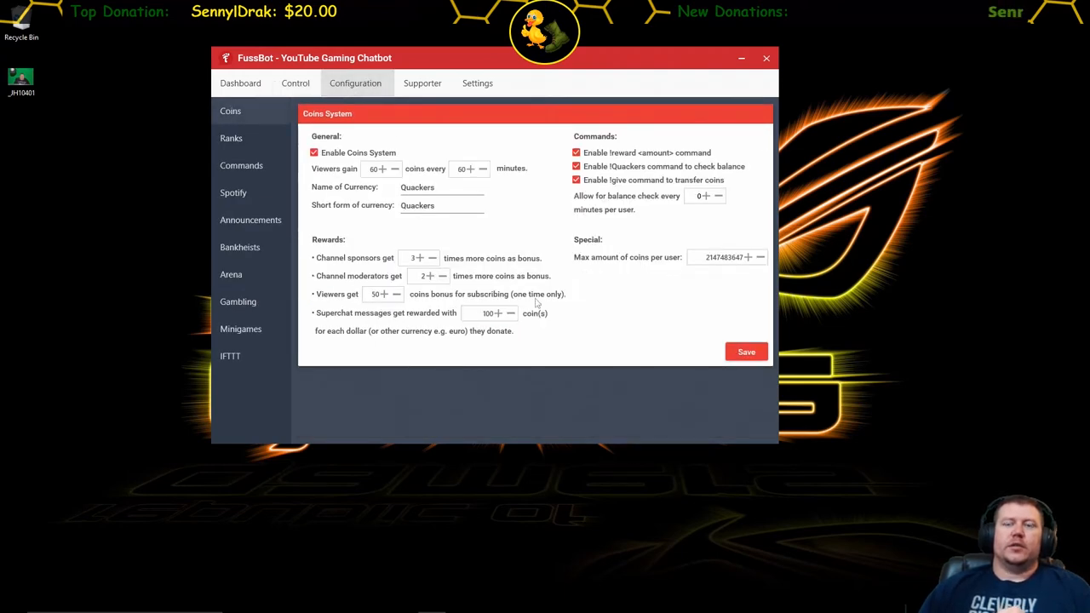
{"action": "mouse_move", "coordinate": [595, 268]}
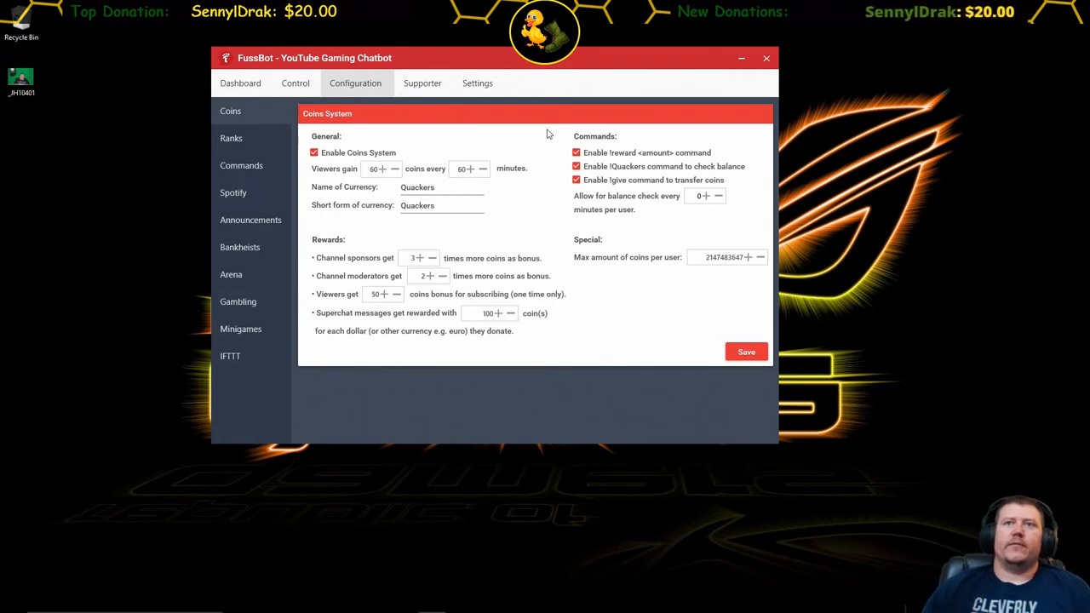
{"action": "mouse_move", "coordinate": [355, 176]}
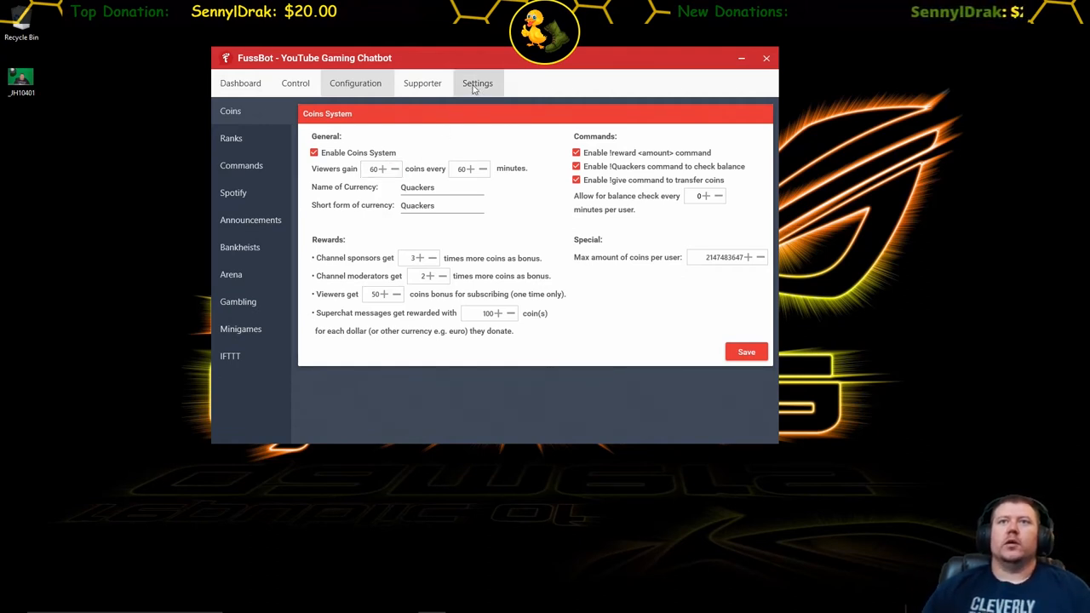
{"action": "left_click", "coordinate": [422, 83]}
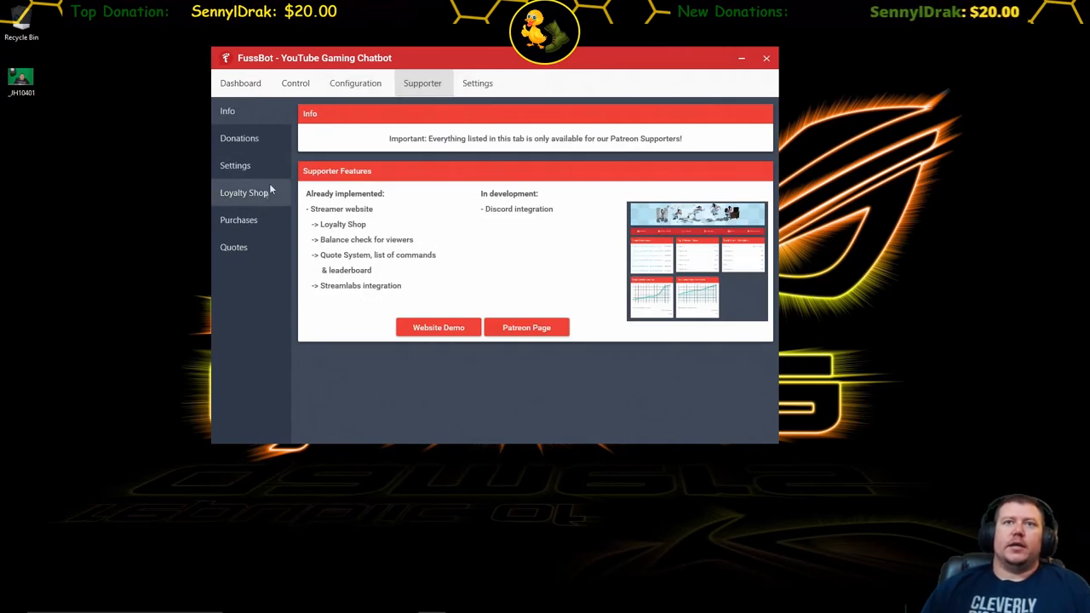
- Edit the Share the wealth Loyalty Shop item to raise its stock to 2 and save
{"action": "left_click", "coordinate": [244, 192]}
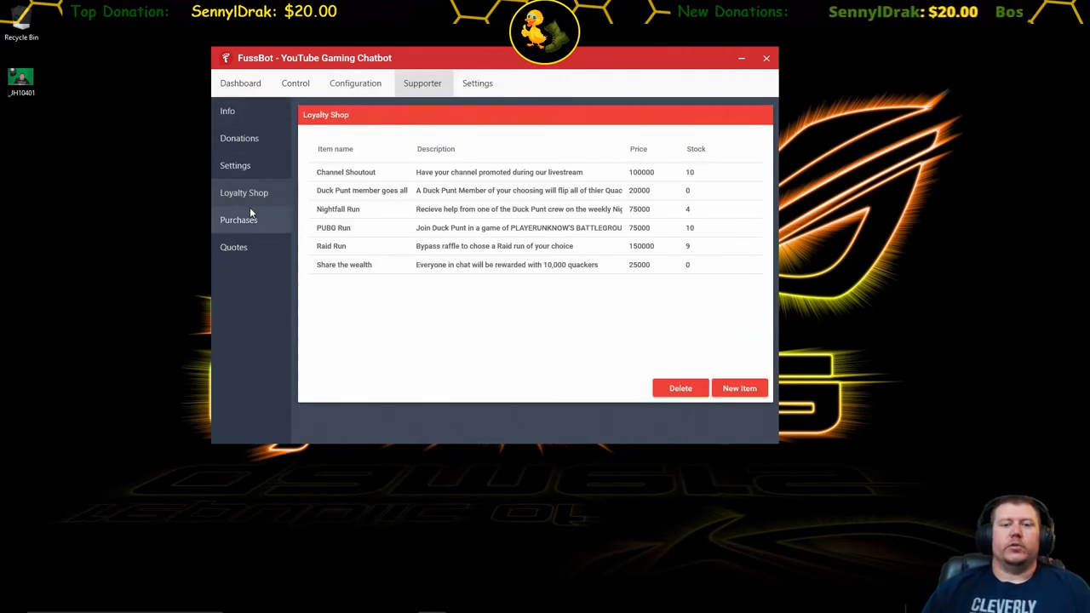
{"action": "mouse_move", "coordinate": [393, 312]}
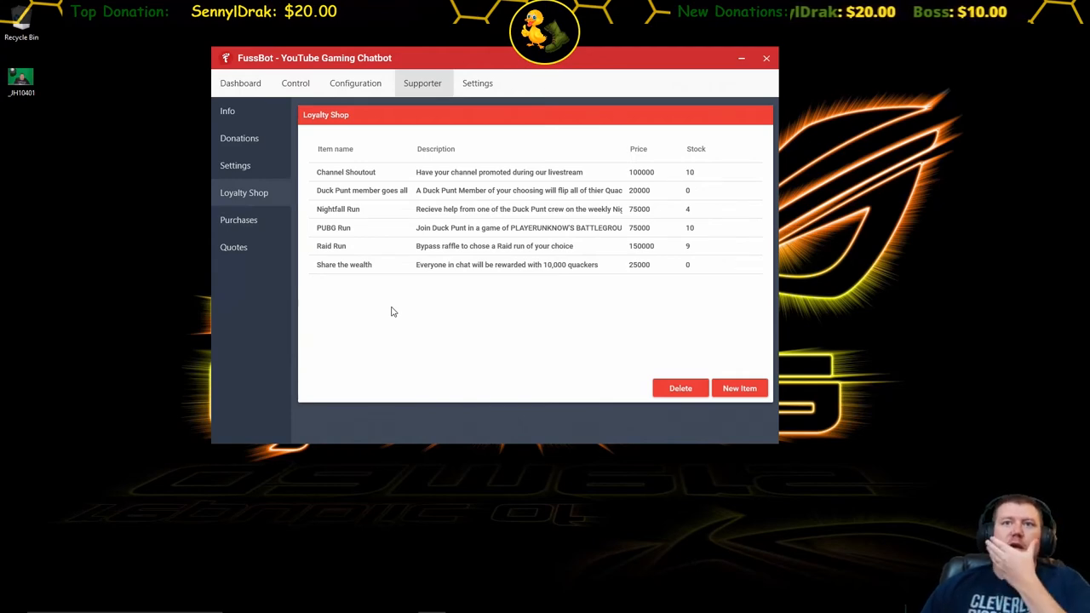
{"action": "mouse_move", "coordinate": [453, 301]}
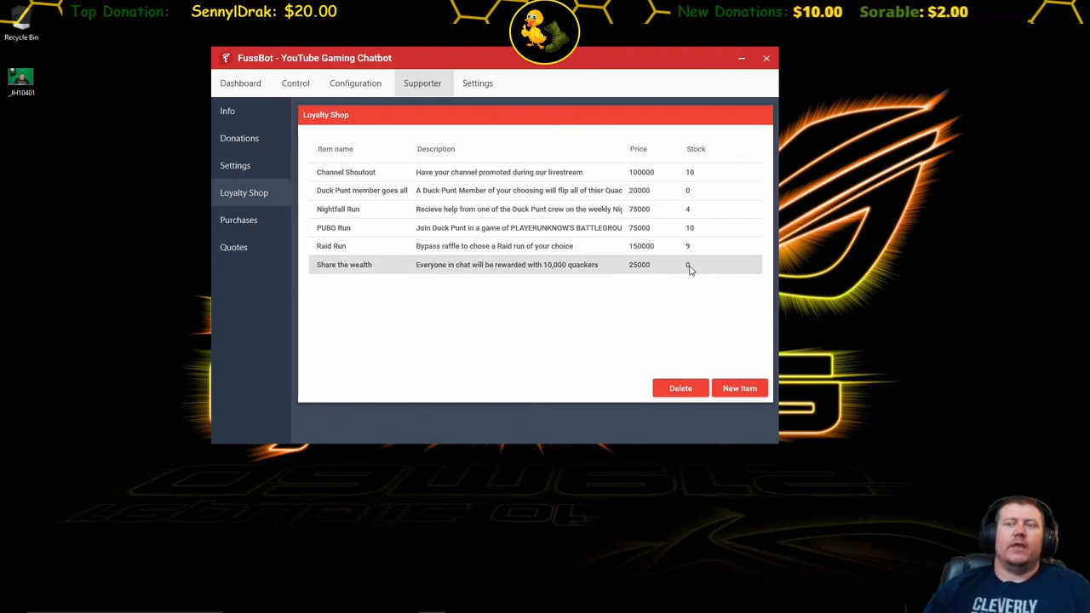
{"action": "double_click", "coordinate": [344, 264]}
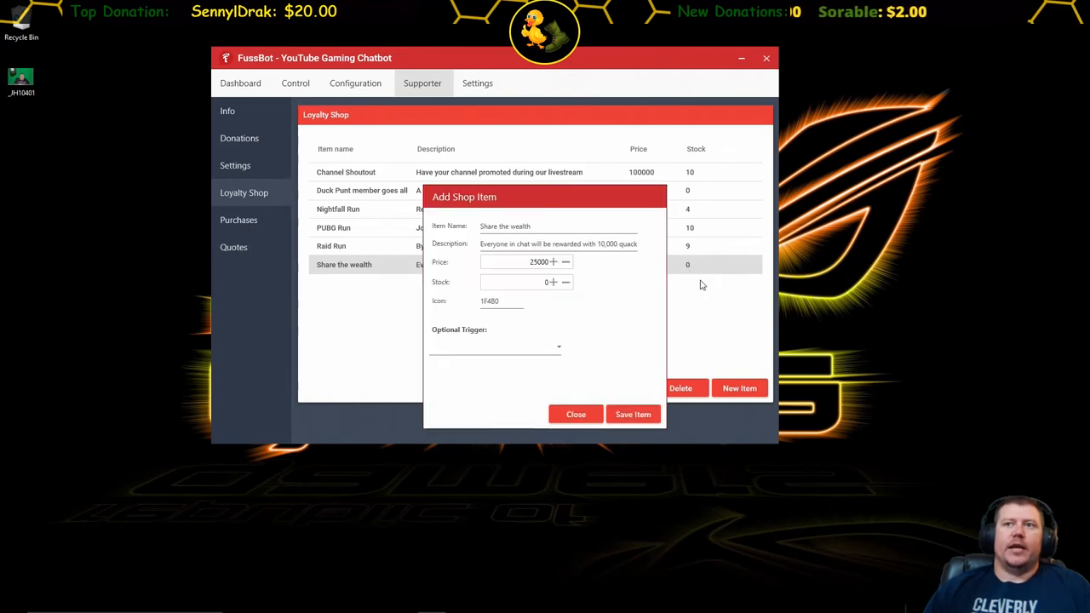
{"action": "left_click", "coordinate": [553, 281]}
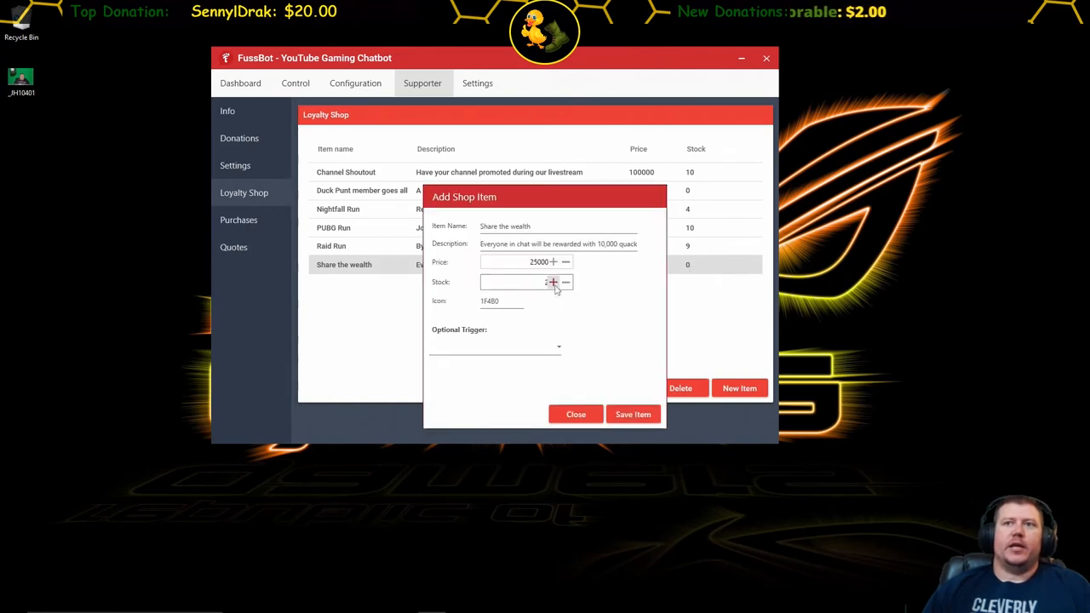
{"action": "left_click", "coordinate": [632, 413]}
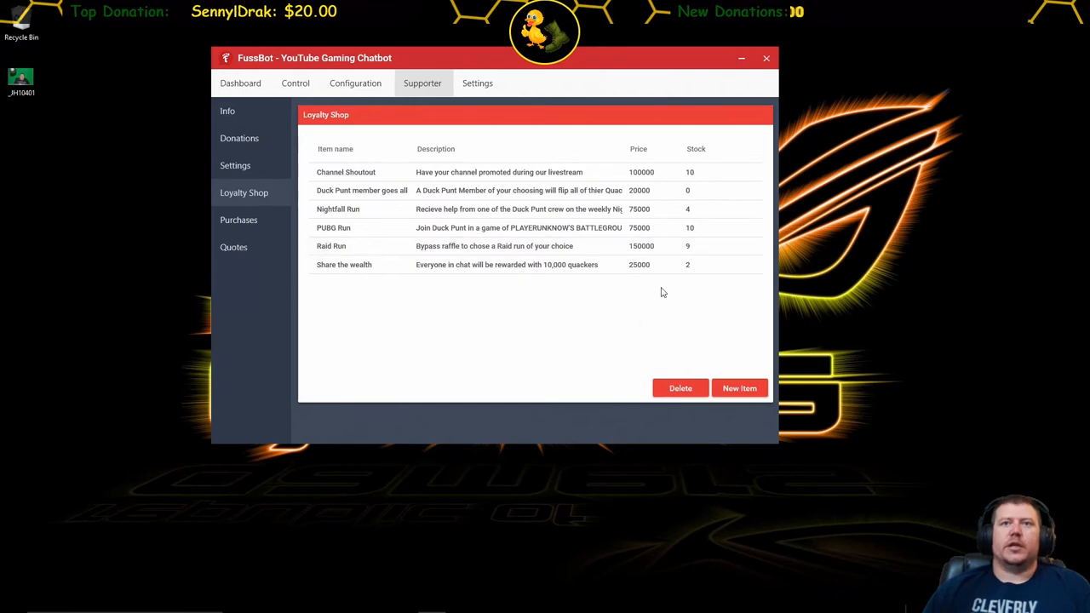
- Review the viewer Purchases list, then put the FussBot window away to reveal the desktop
{"action": "left_click", "coordinate": [239, 219]}
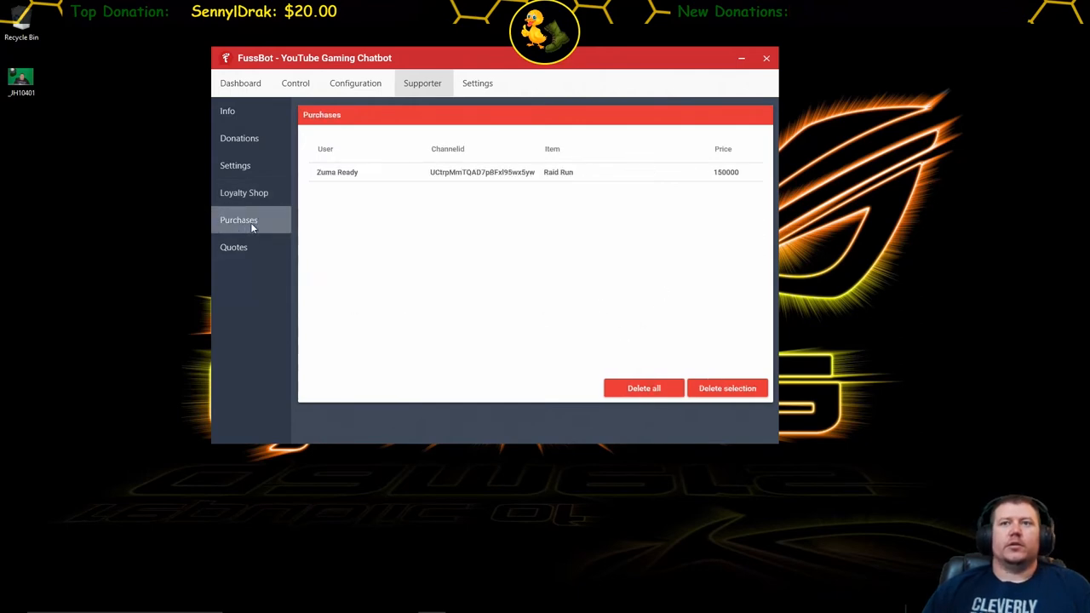
{"action": "mouse_move", "coordinate": [402, 245]}
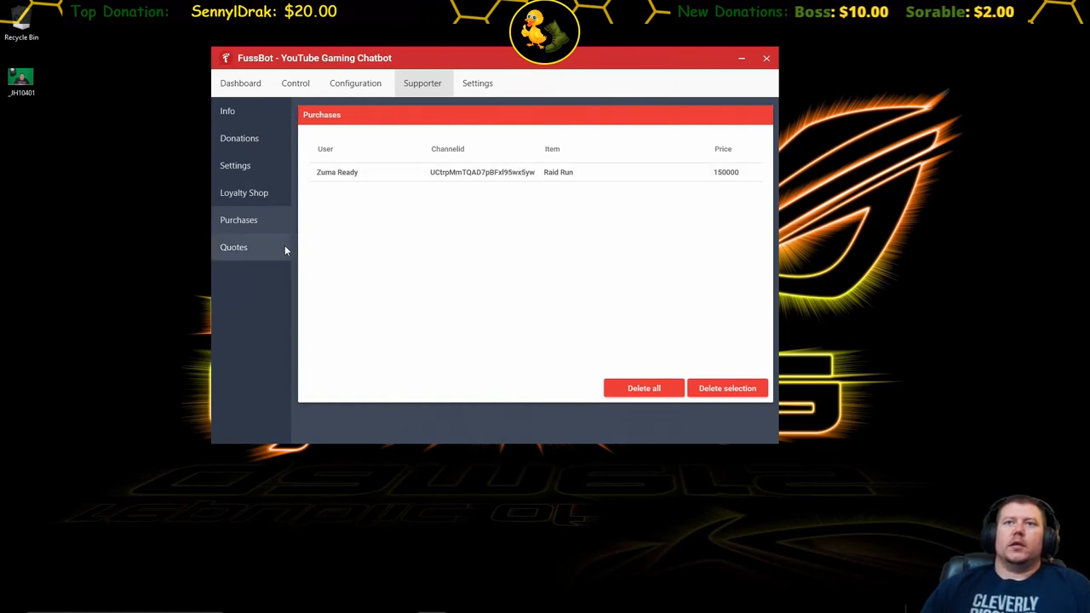
{"action": "left_click", "coordinate": [765, 57]}
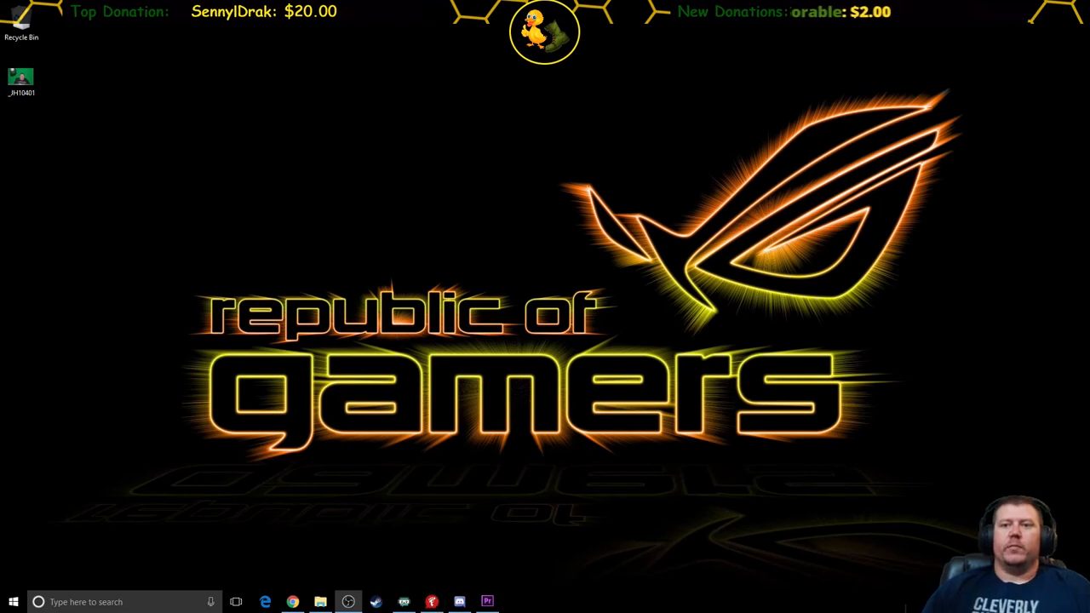
{"action": "left_click", "coordinate": [489, 600]}
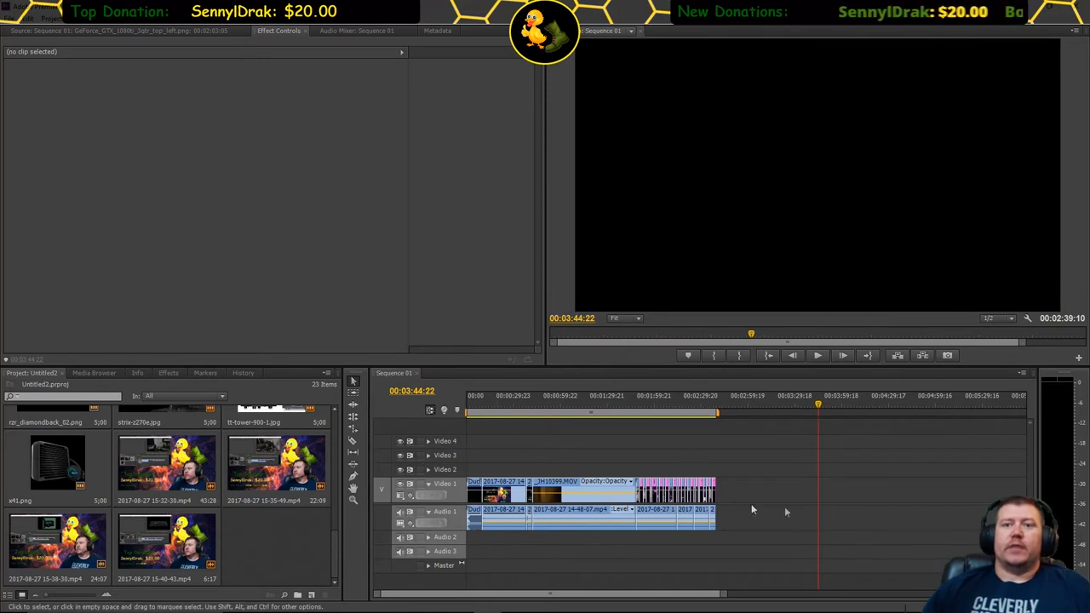
{"action": "mouse_move", "coordinate": [744, 511]}
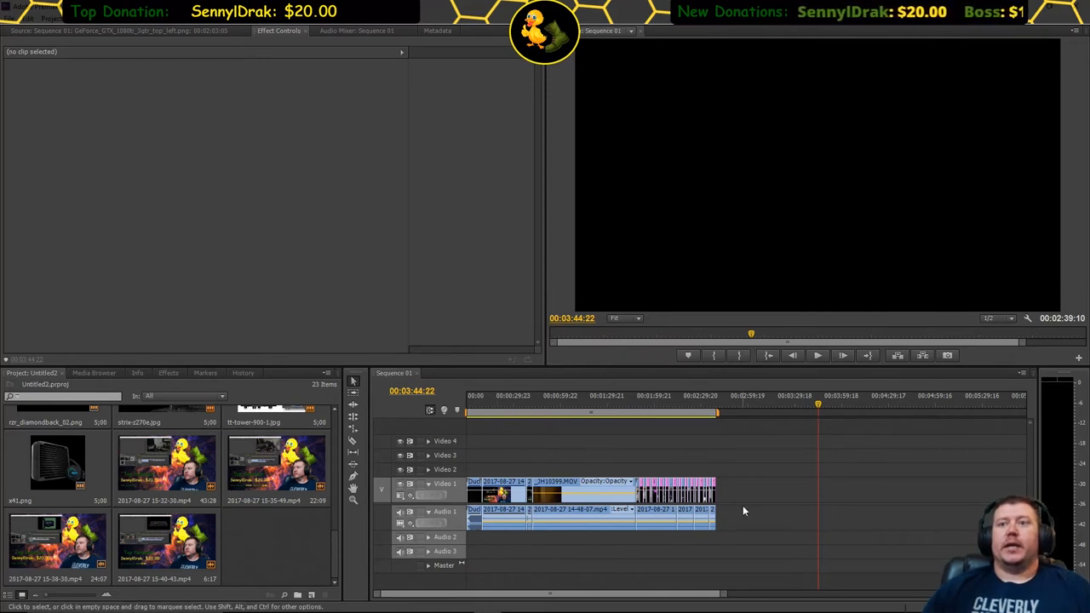
{"action": "mouse_move", "coordinate": [747, 463]}
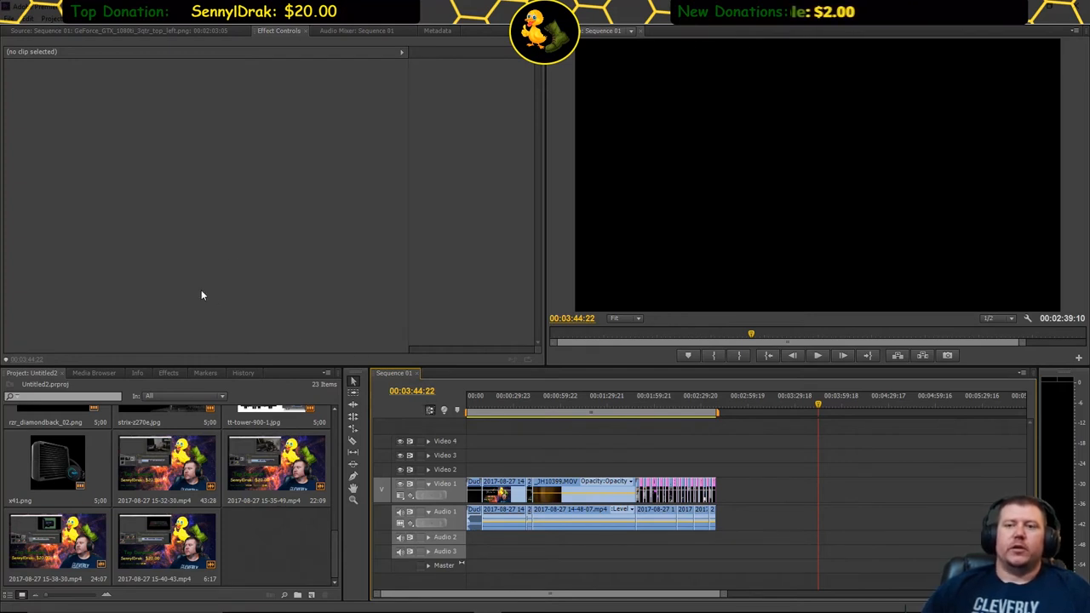
{"action": "mouse_move", "coordinate": [241, 278]}
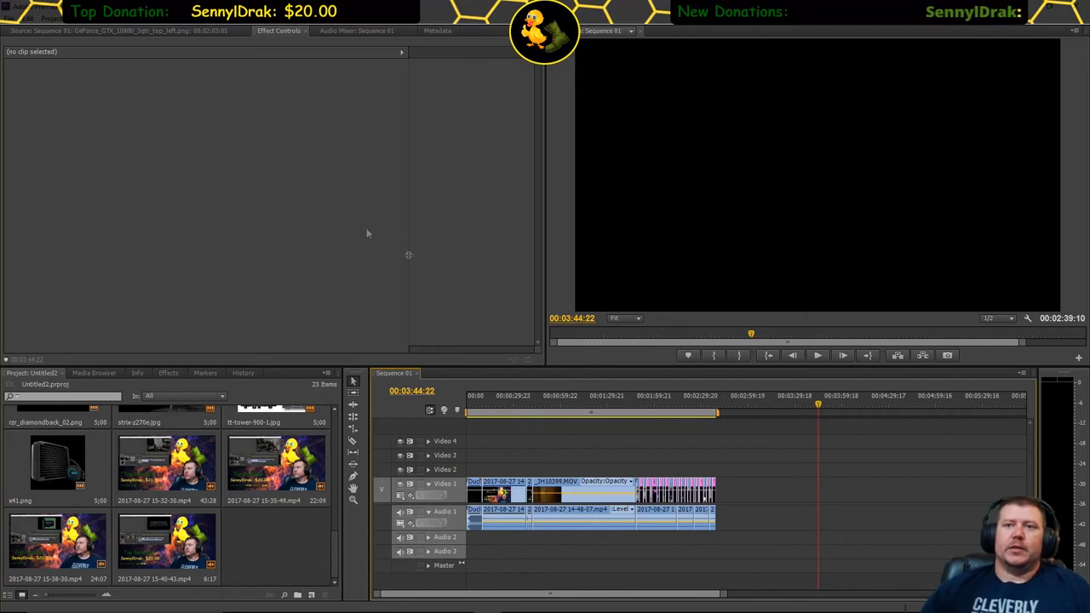
{"action": "mouse_move", "coordinate": [599, 468]}
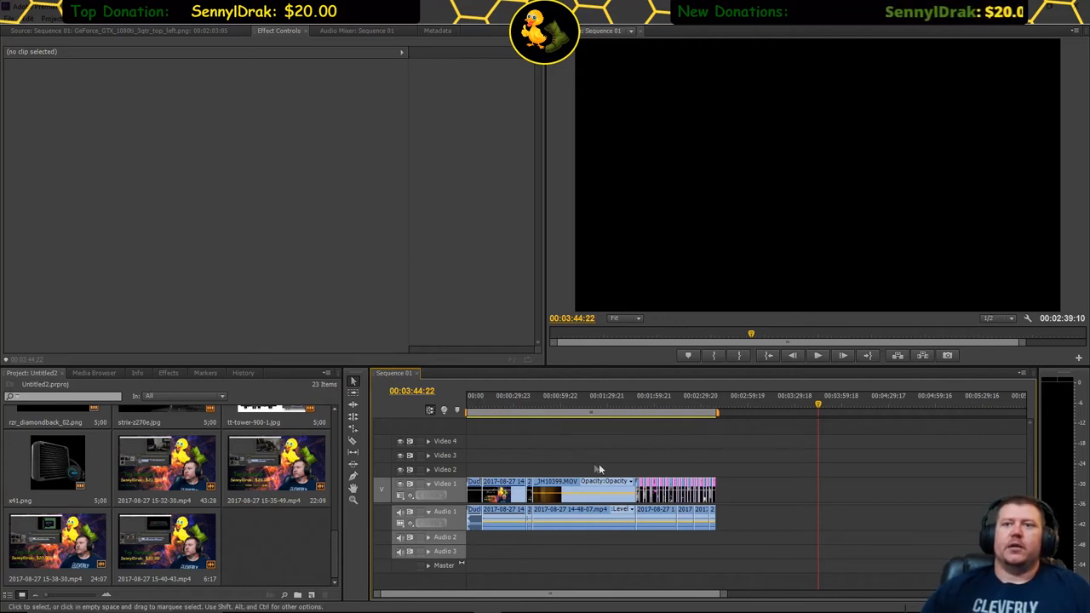
{"action": "mouse_move", "coordinate": [472, 472]}
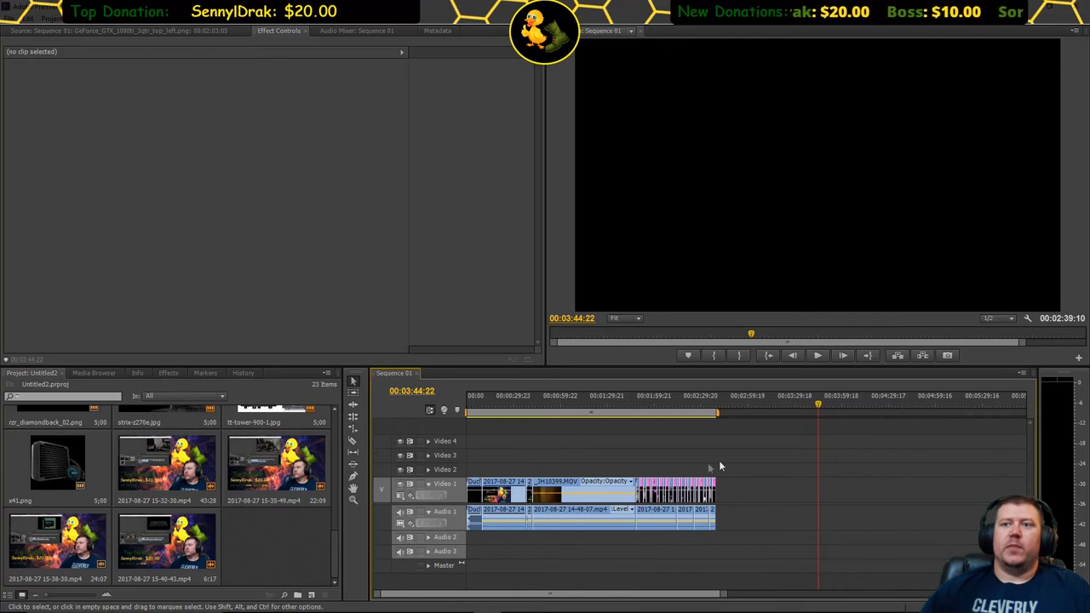
{"action": "mouse_move", "coordinate": [474, 545]}
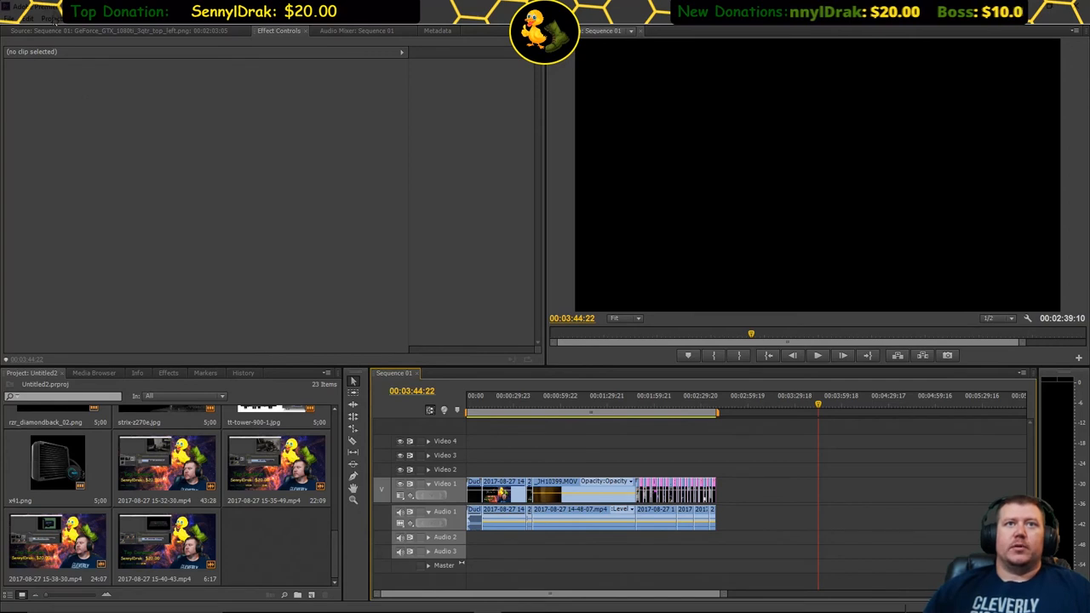
- Drop open Premiere Pro's Project menu
{"action": "left_click", "coordinate": [44, 15]}
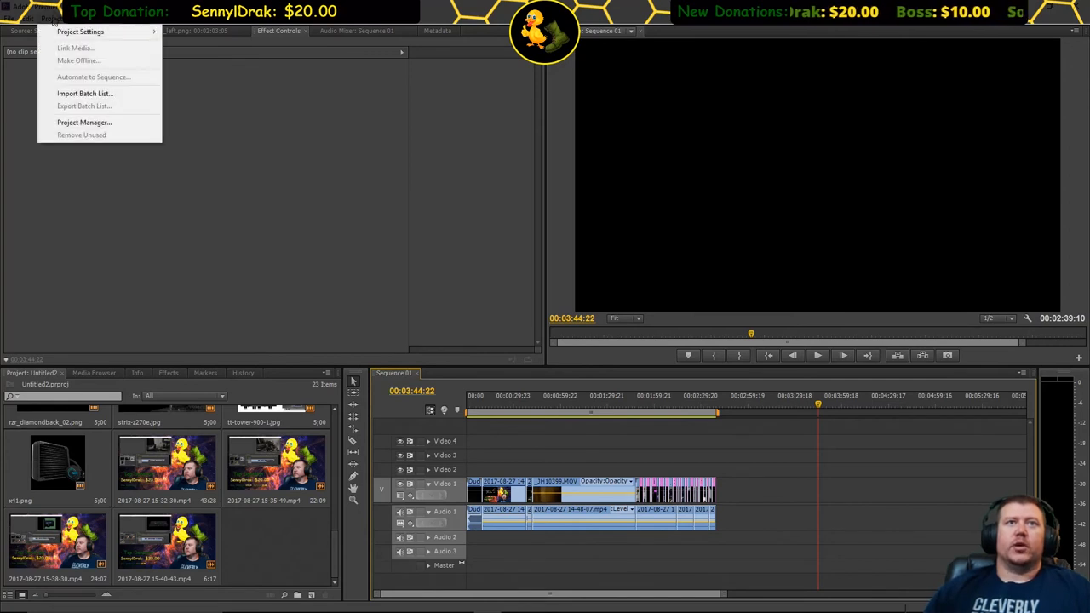
- Set the General renderer to Mercury Playback Engine GPU Acceleration (CUDA) and confirm with OK
{"action": "left_click", "coordinate": [83, 31]}
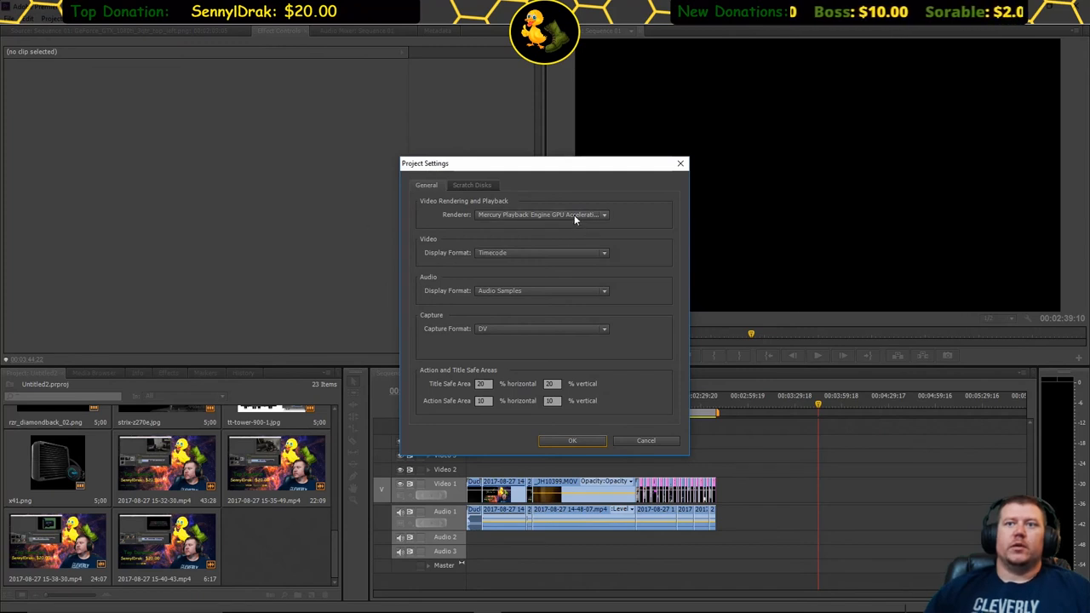
{"action": "mouse_move", "coordinate": [520, 225]}
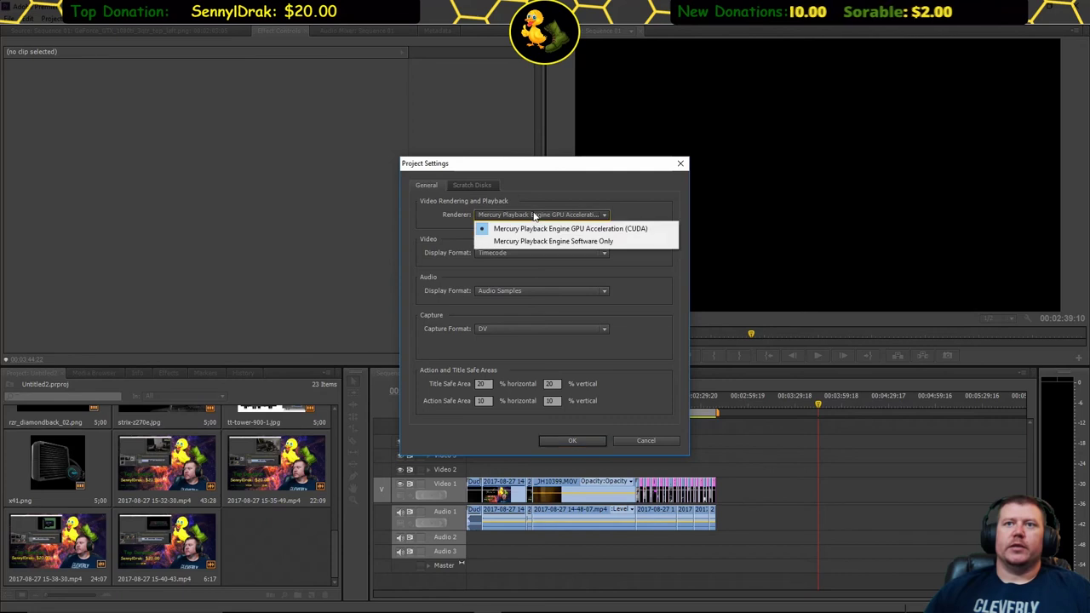
{"action": "mouse_move", "coordinate": [525, 252]}
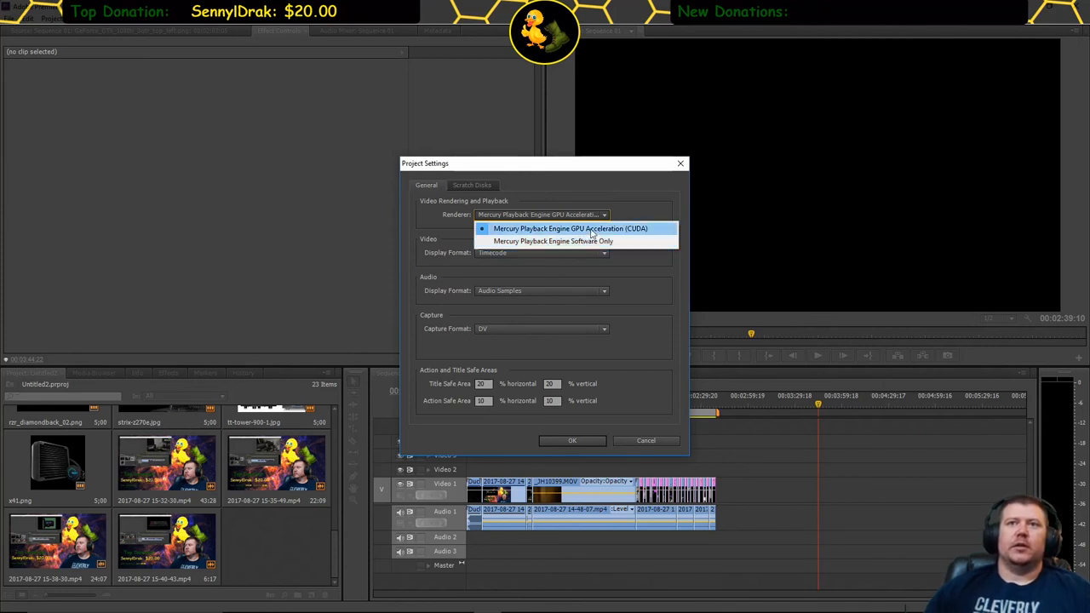
{"action": "left_click", "coordinate": [576, 228]}
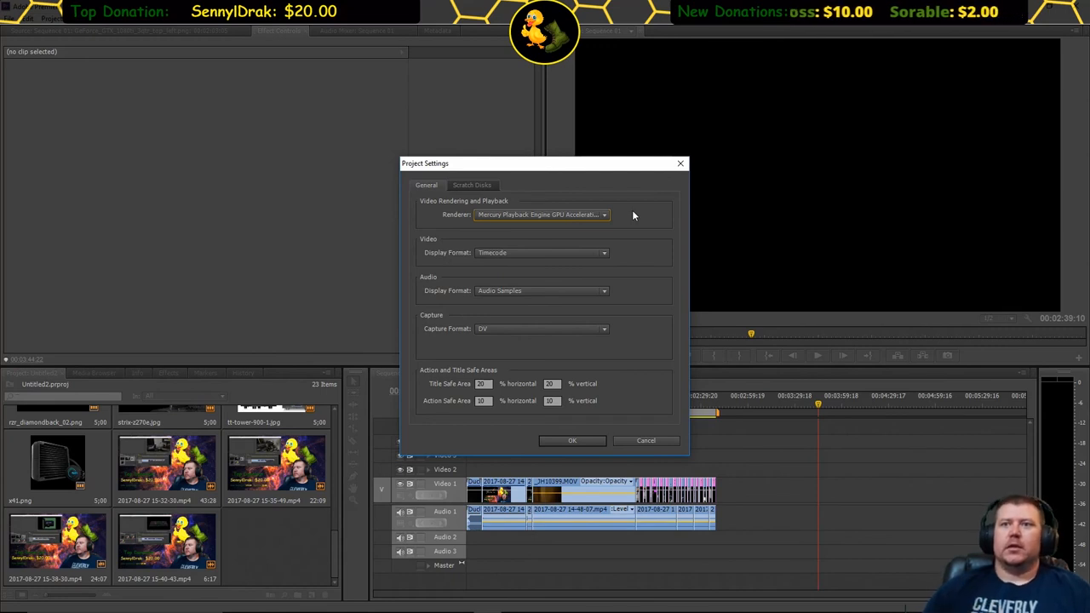
{"action": "left_click", "coordinate": [572, 441]}
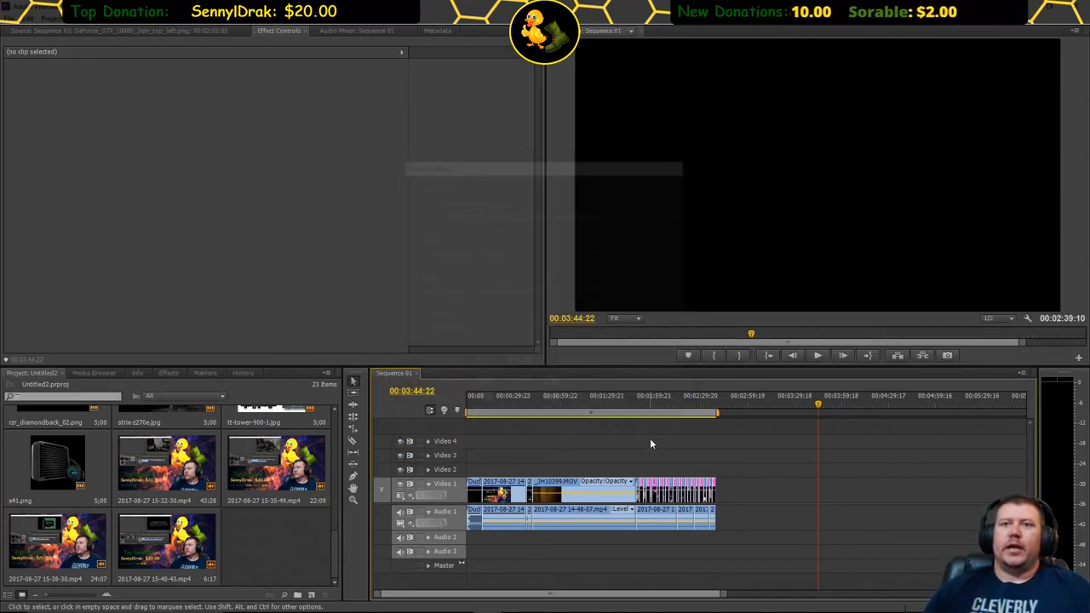